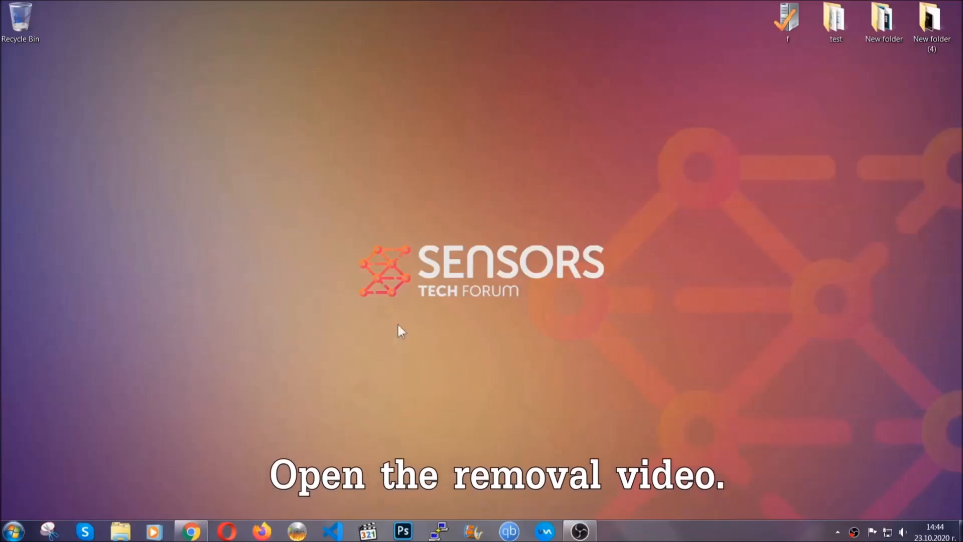
Follow the video's sensorstechforum description link and download the SpyHunter malware removal tool.
click(190, 530)
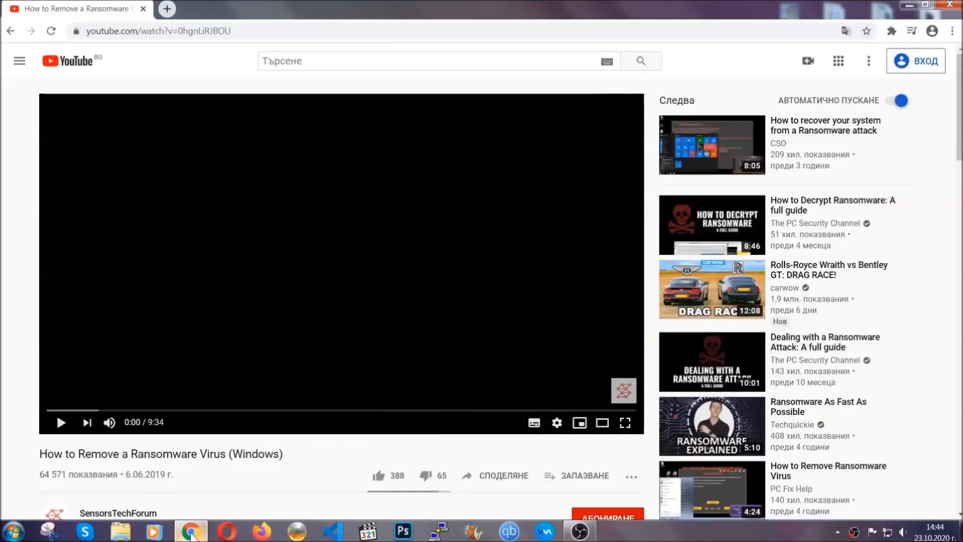
scroll(down, 3)
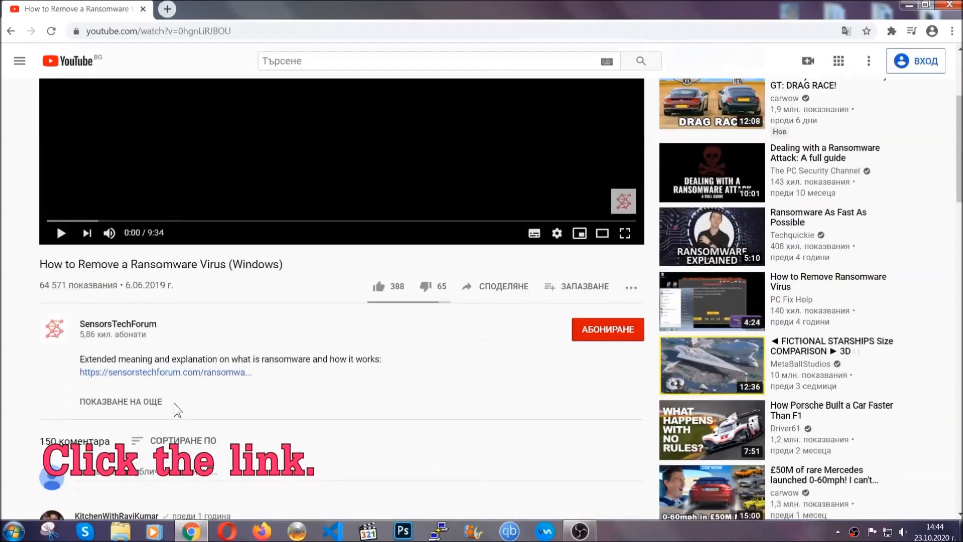
click(165, 372)
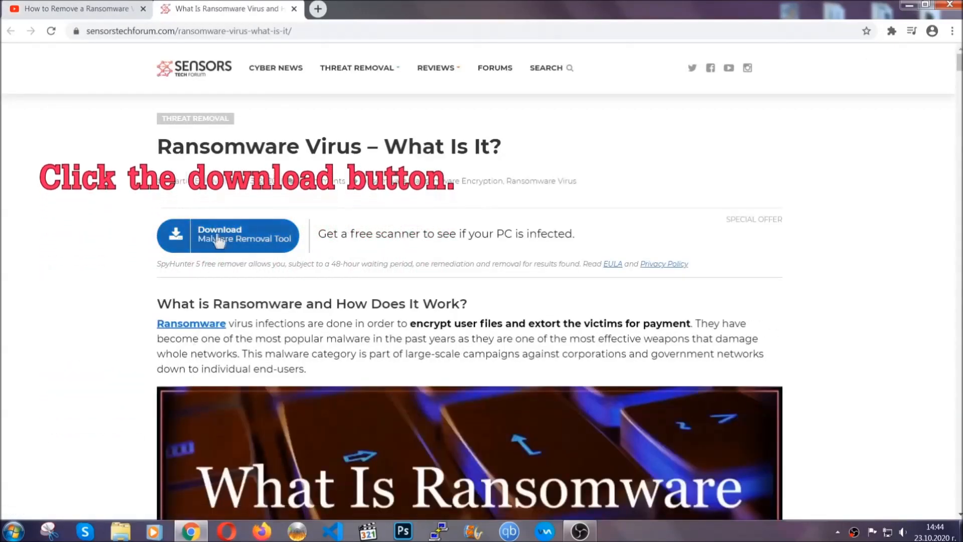
click(228, 234)
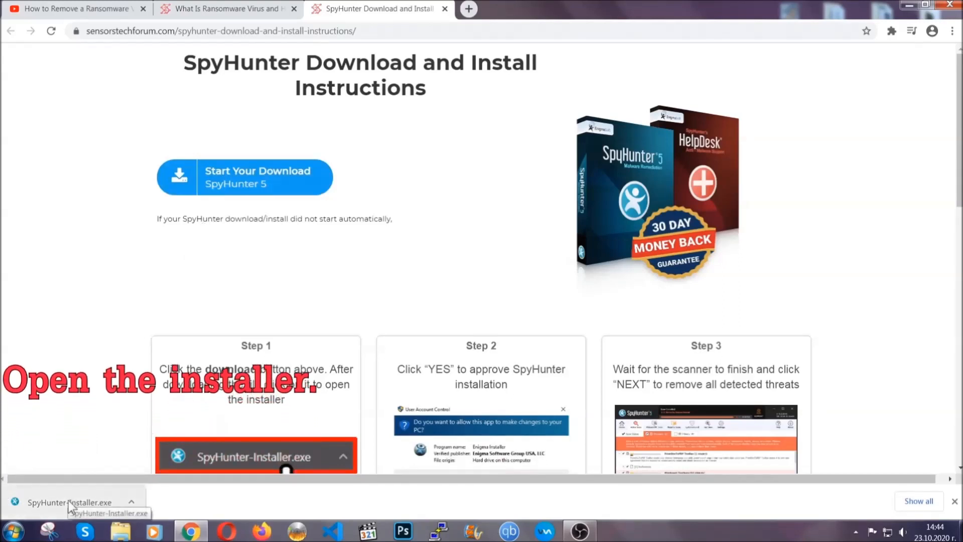
Run SpyHunter-Installer.exe and choose English as the installer language.
click(67, 502)
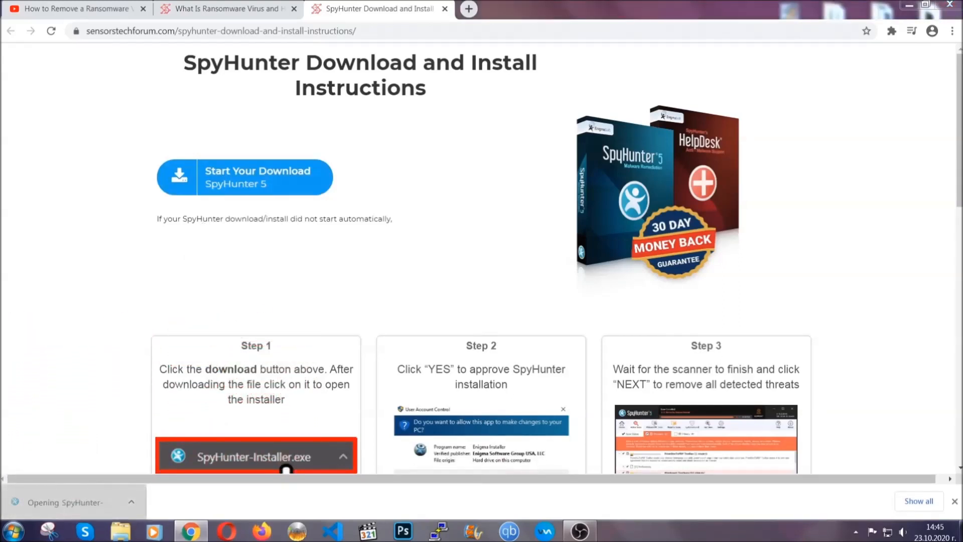
click(255, 457)
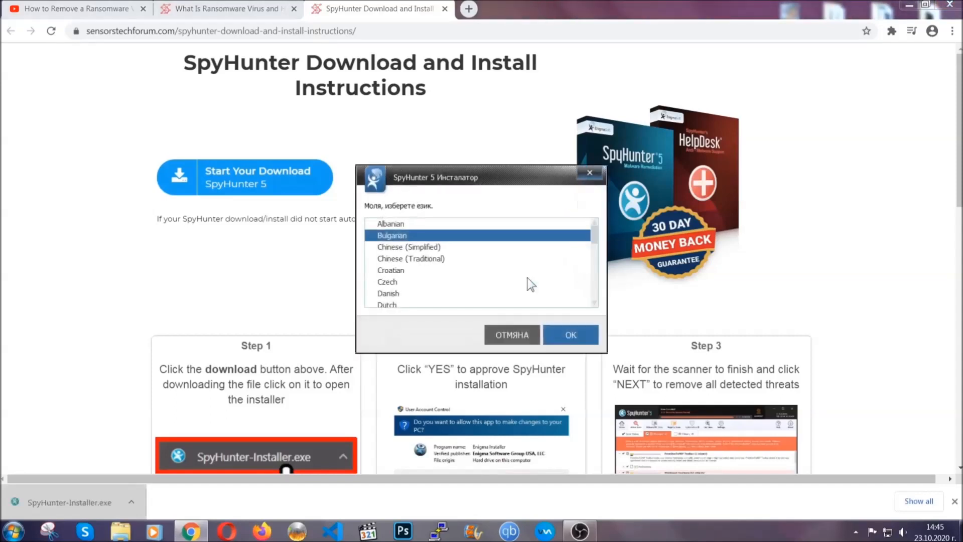
scroll(down, 3)
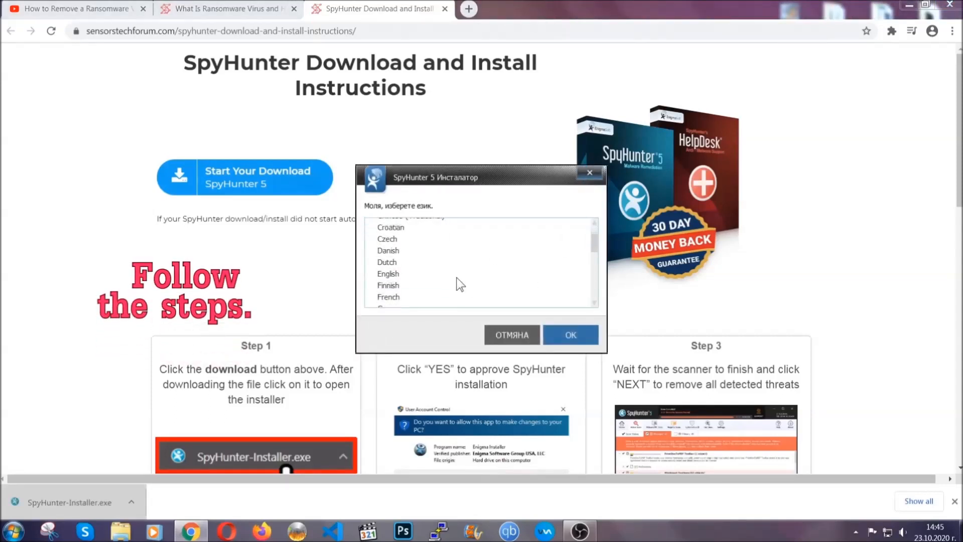
click(387, 273)
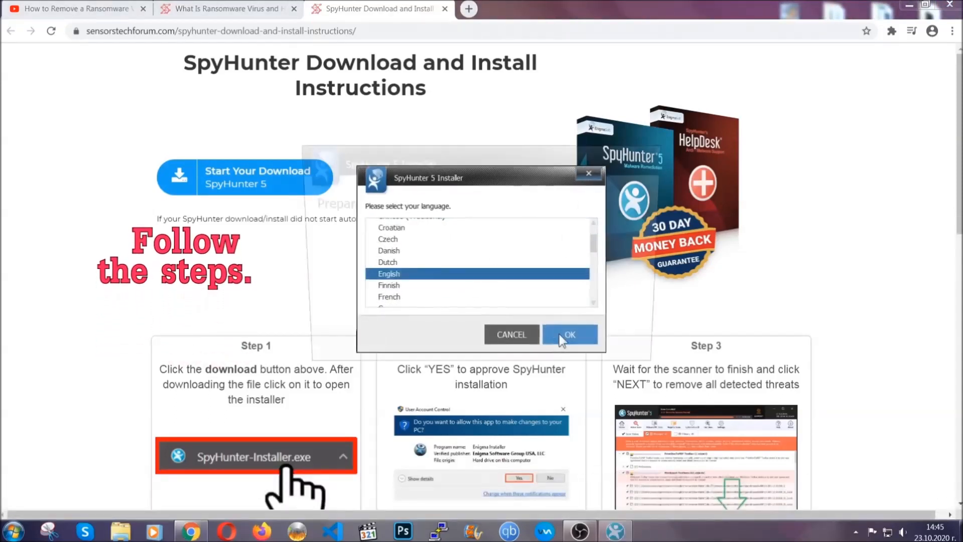
click(568, 334)
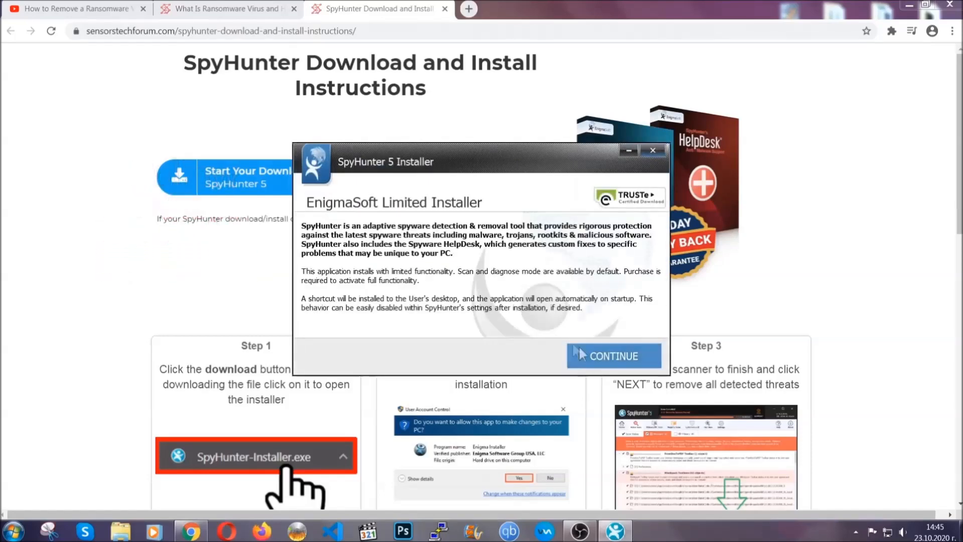
Accept the EULA, install SpyHunter 5 and finish the successful setup.
click(612, 355)
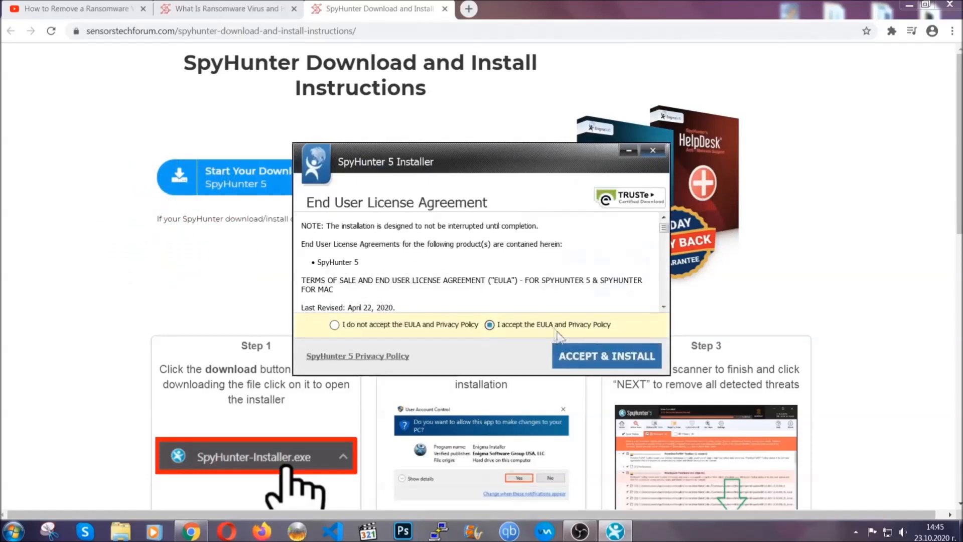
click(606, 356)
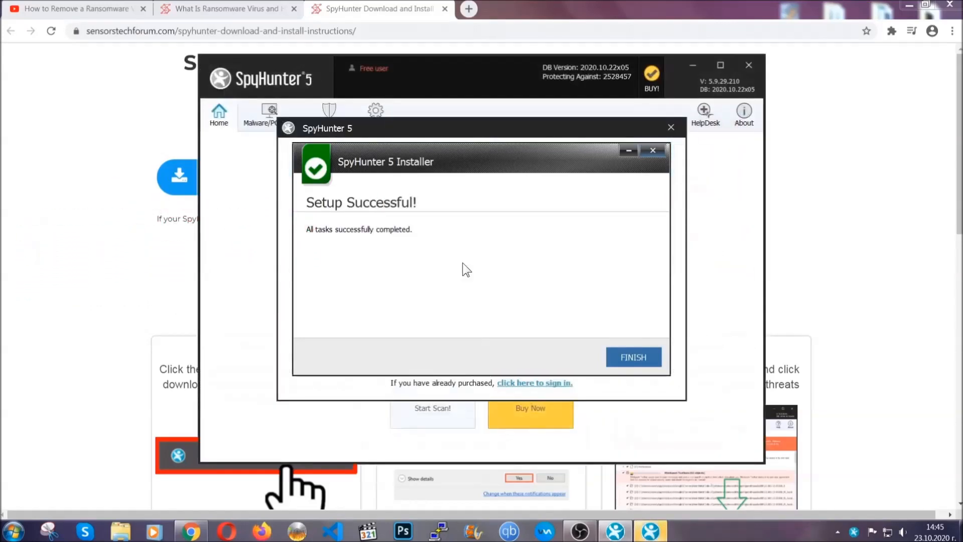
click(633, 357)
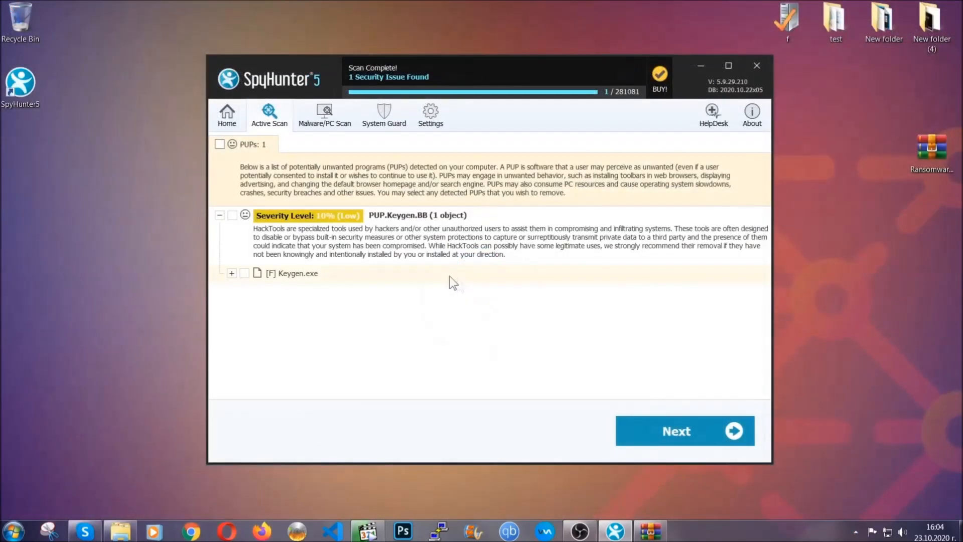
Tick the PUPs checkbox so the detected Keygen.exe is marked for removal.
click(220, 143)
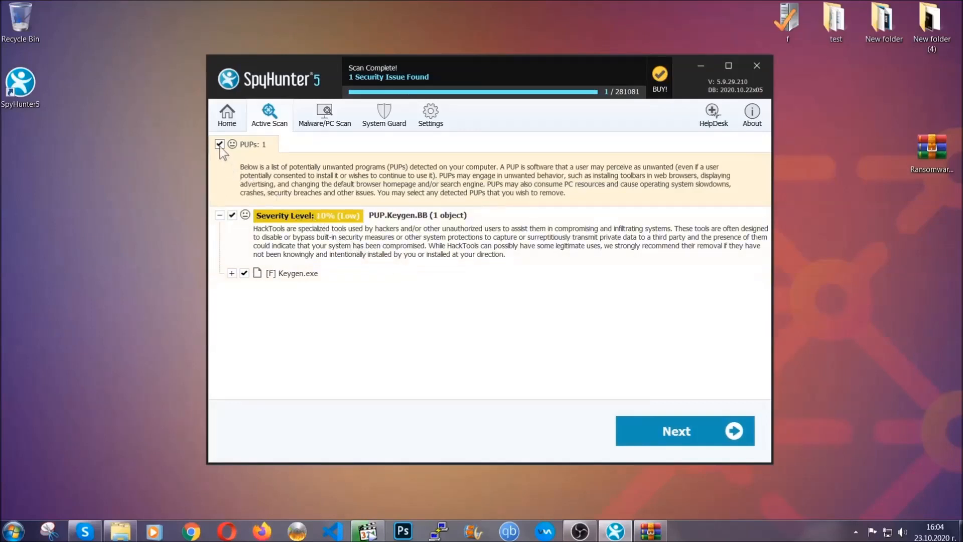
mouse_move(678, 431)
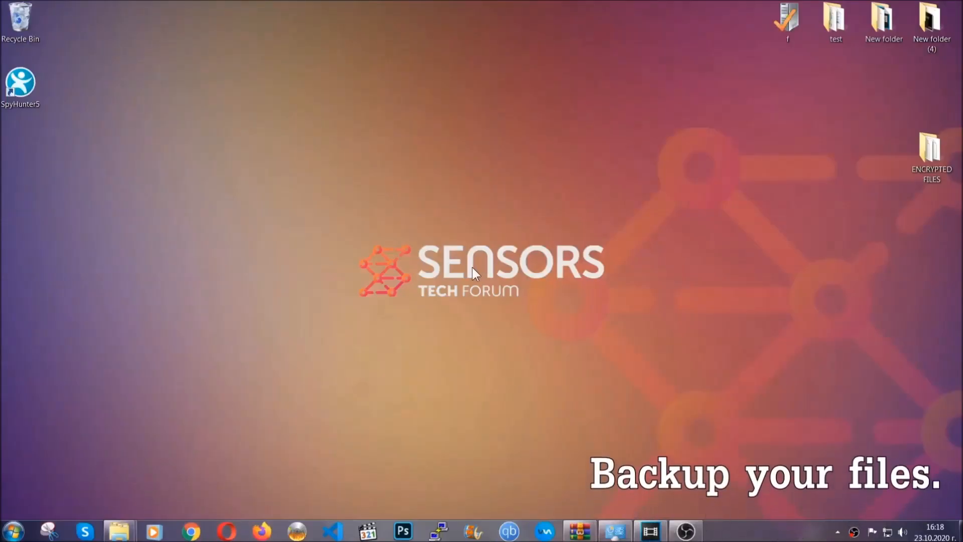
Paste the ENCRYPTED FILES contents onto FLASH DRIVE (H:) as a backup and close its window.
click(931, 154)
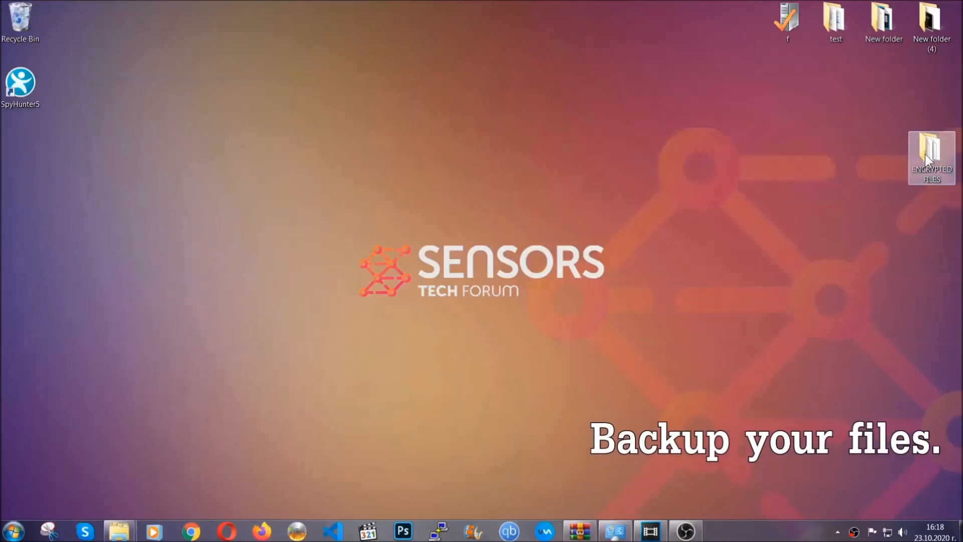
double_click(931, 157)
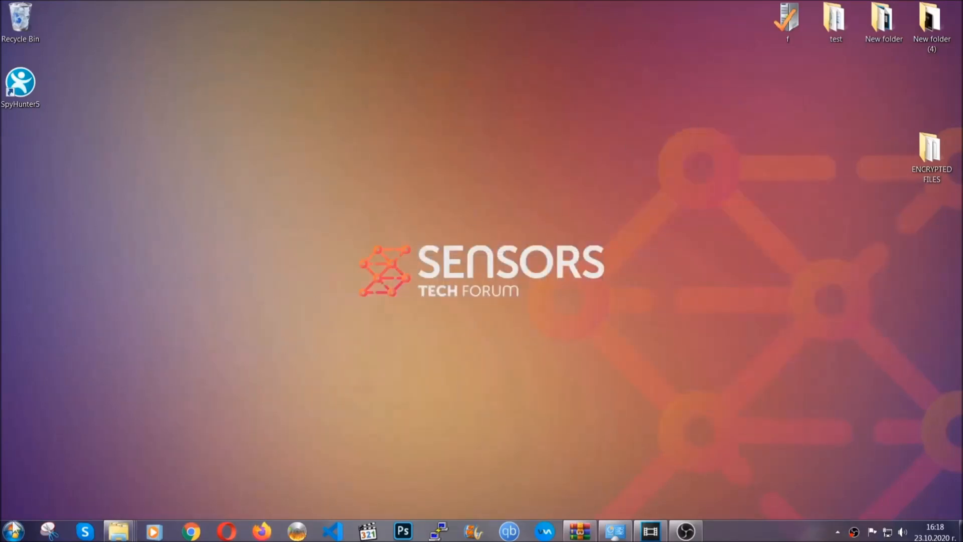
mouse_move(187, 382)
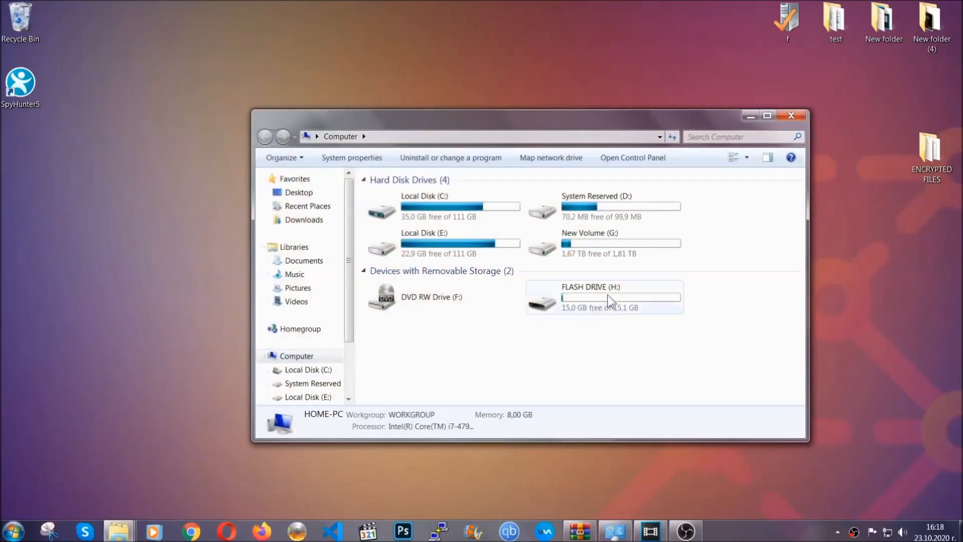
double_click(590, 297)
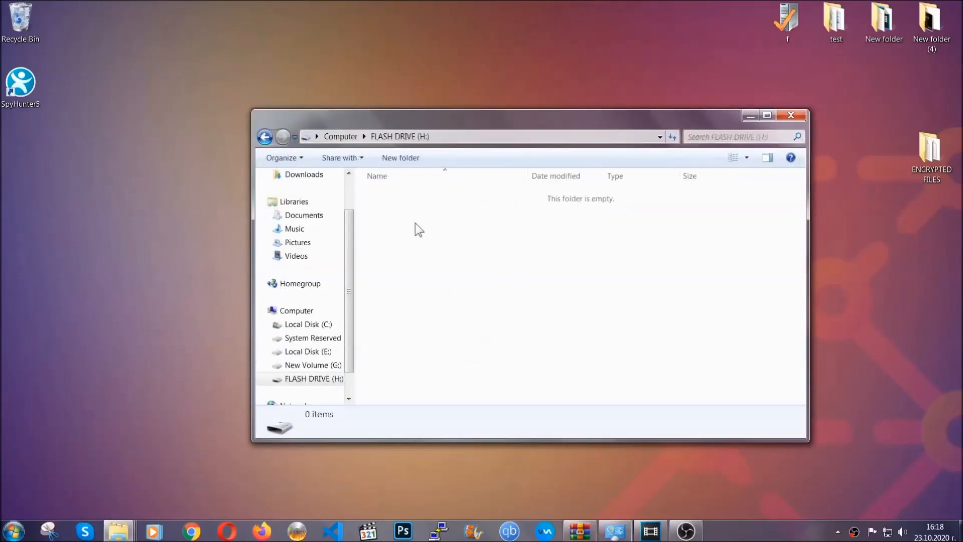
right_click(417, 230)
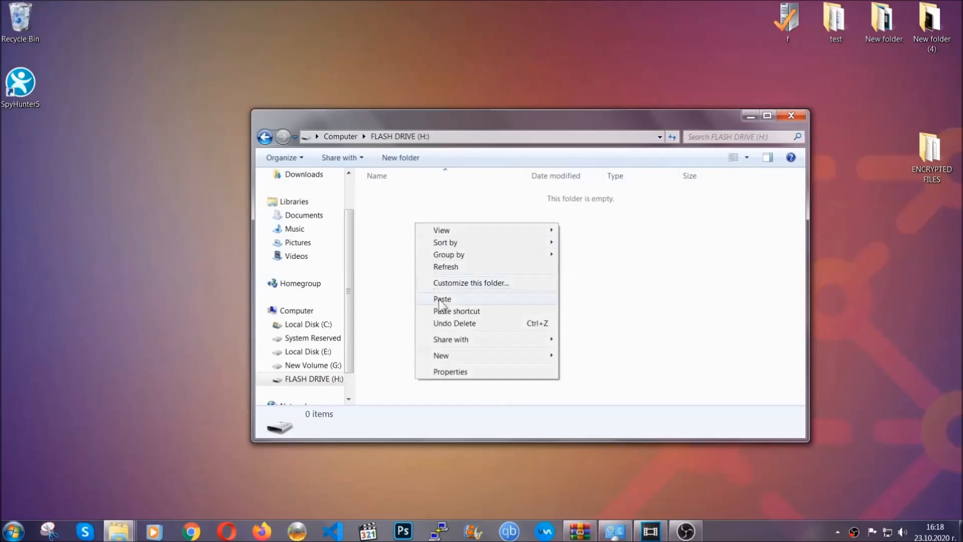
click(442, 299)
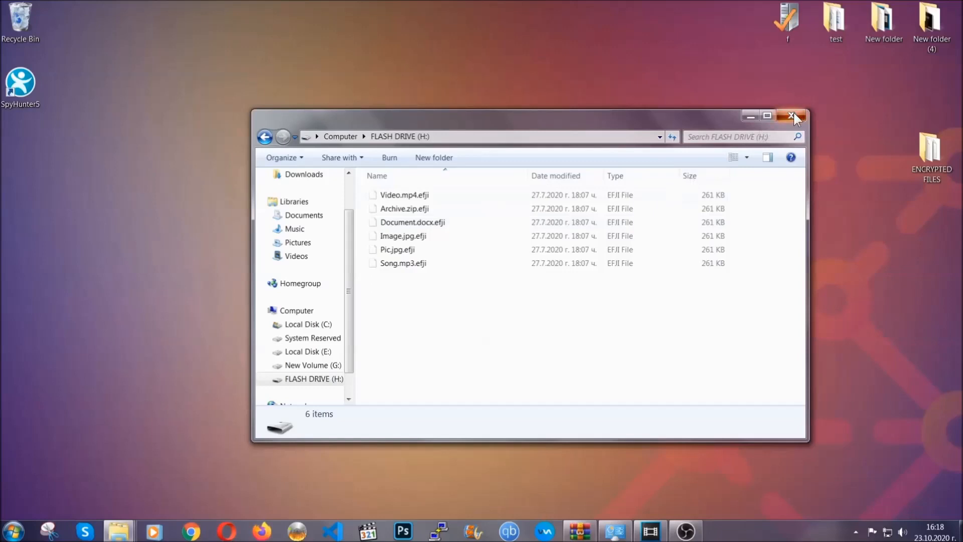
click(793, 115)
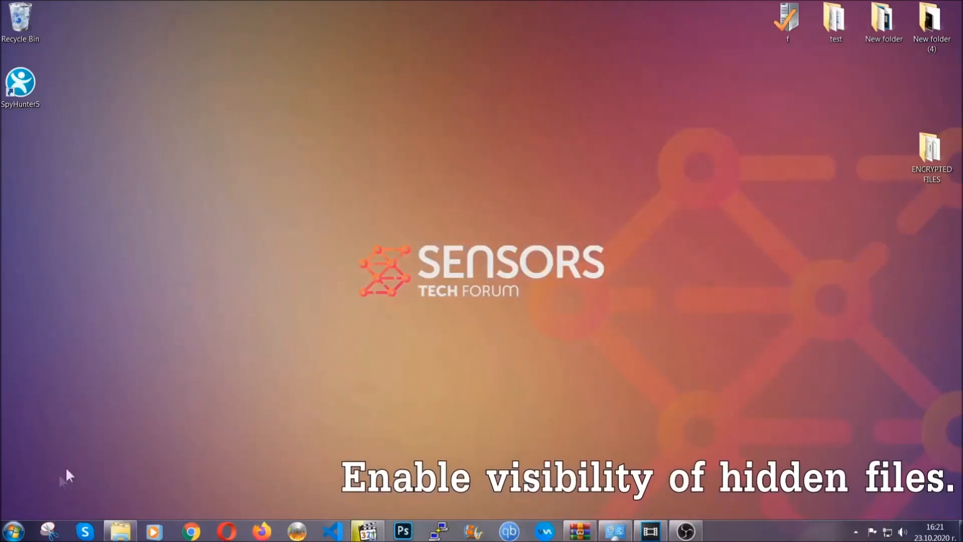
Search the Start menu for 'show hidden files and folders' and open that setting.
click(12, 530)
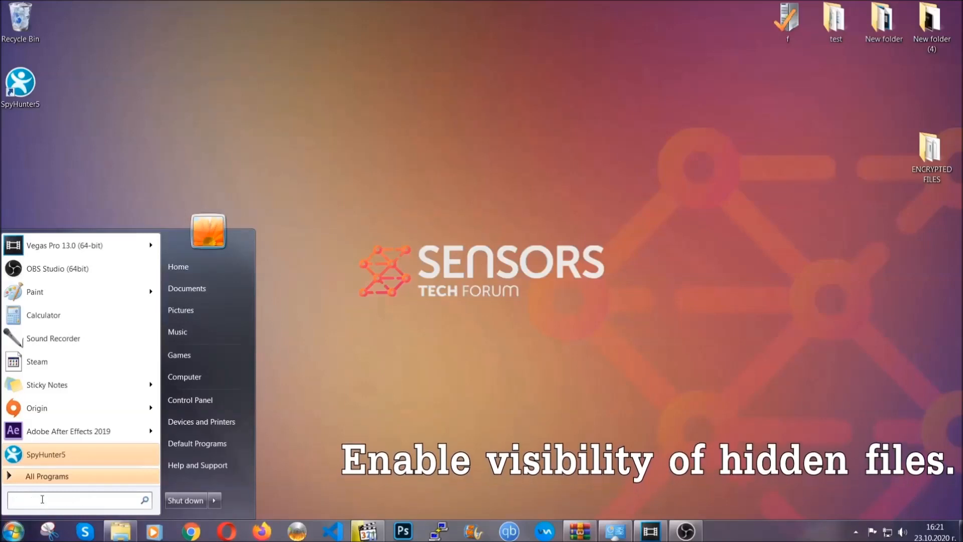
text(s)
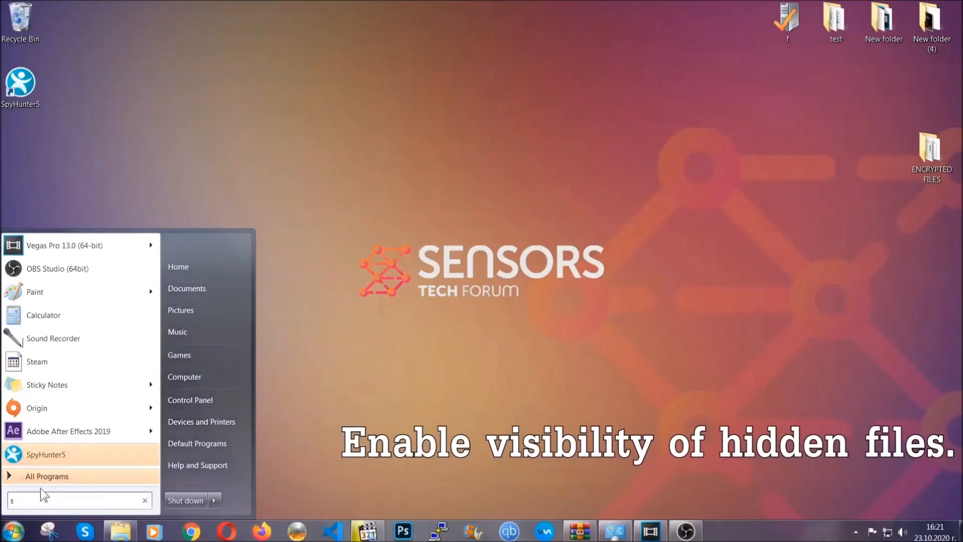
text(how)
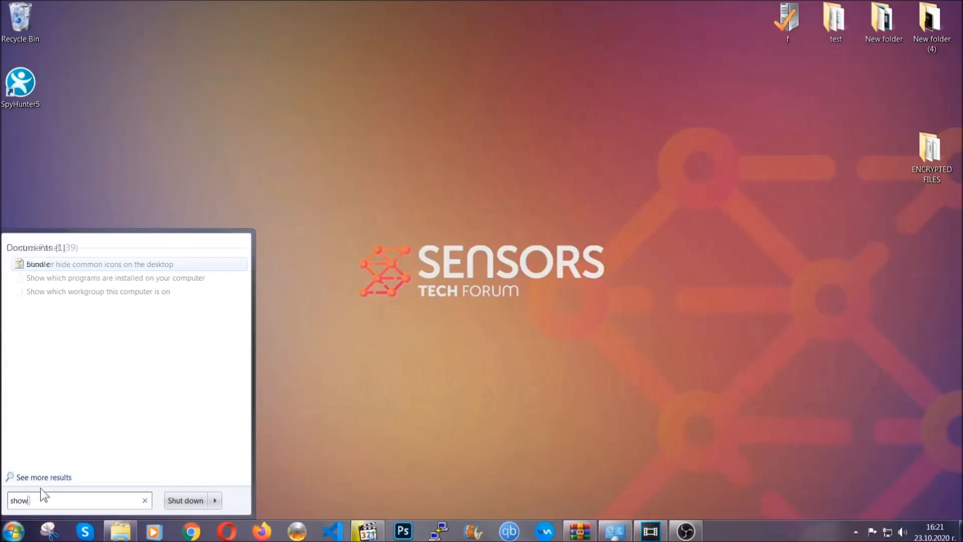
text(hidden files)
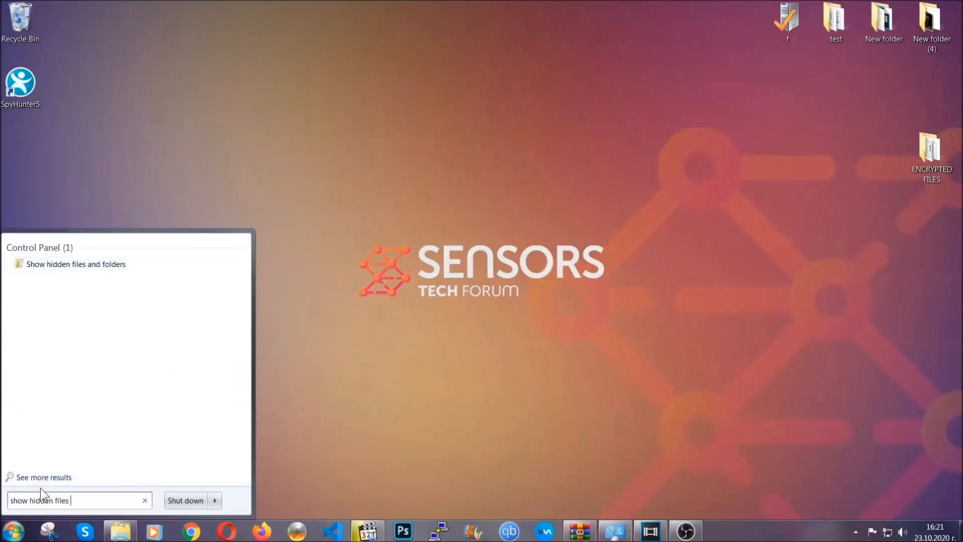
text(and folders)
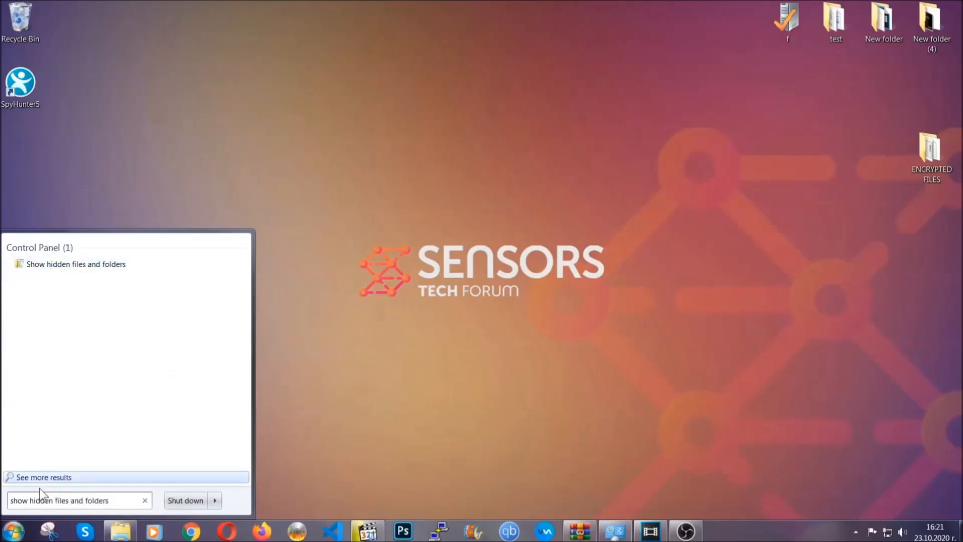
mouse_move(113, 268)
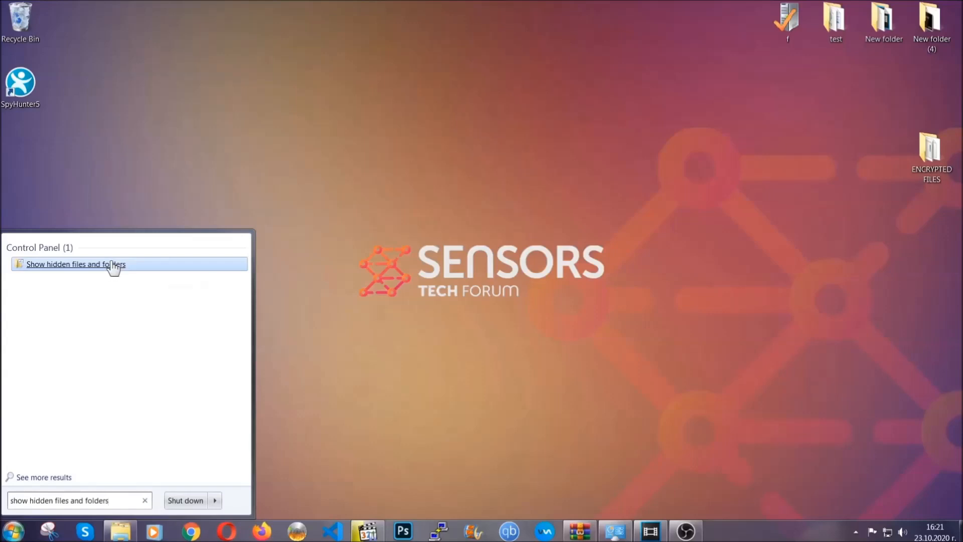
click(76, 264)
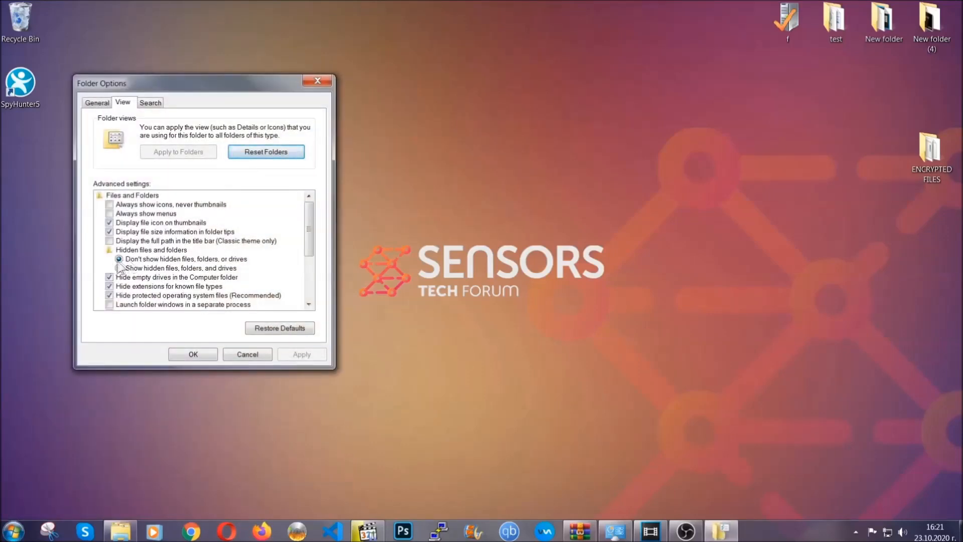
Choose 'Show hidden files, folders, and drives' and confirm with OK.
click(120, 268)
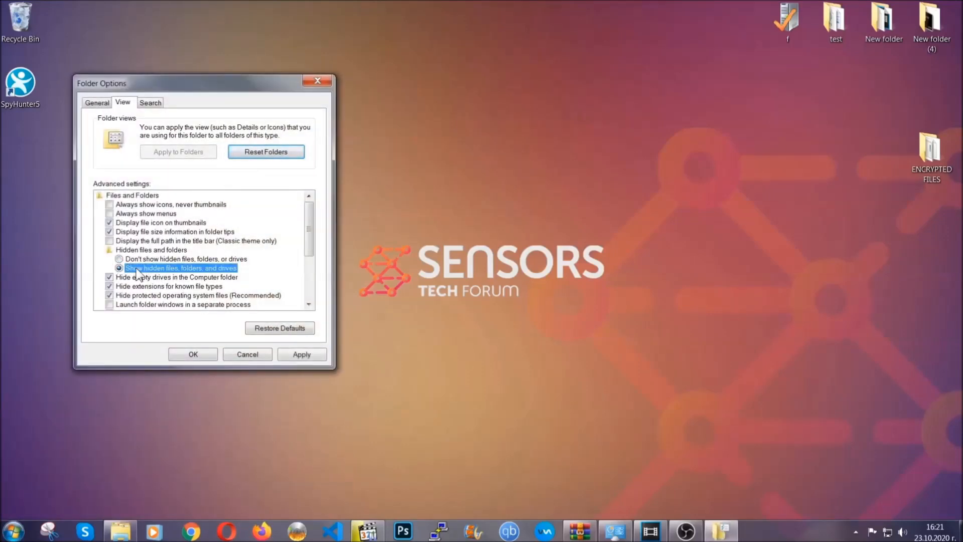
click(301, 355)
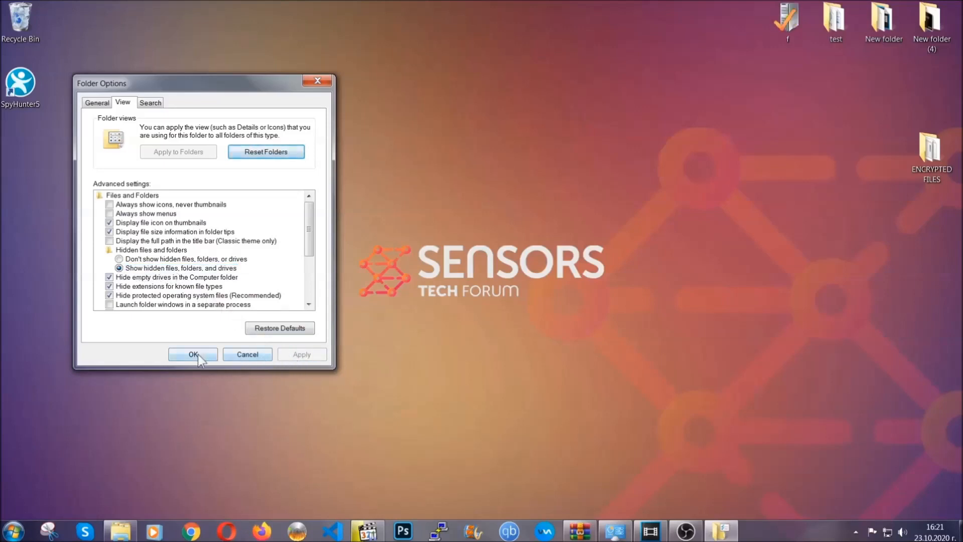
click(193, 354)
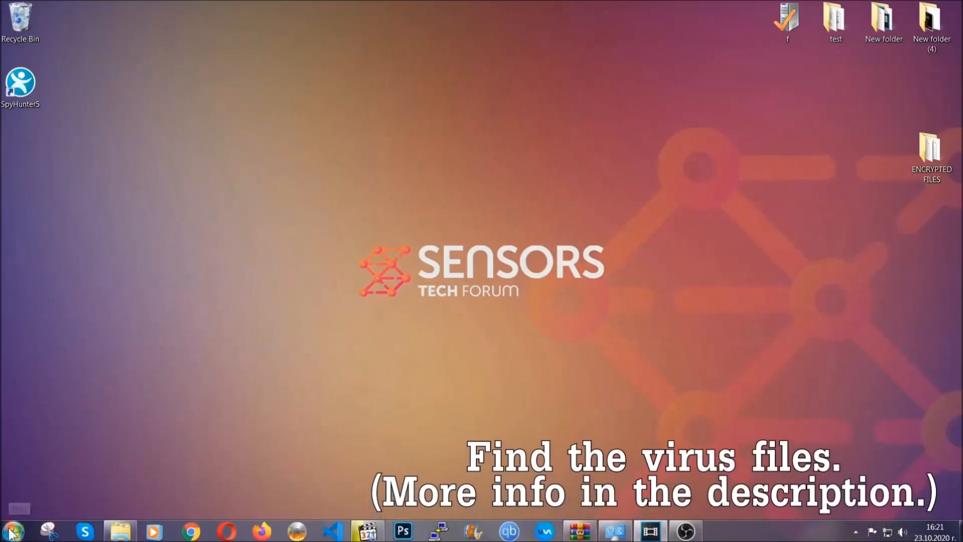
Search Computer for 'fileextension:exe Example Virus Name'.
click(12, 530)
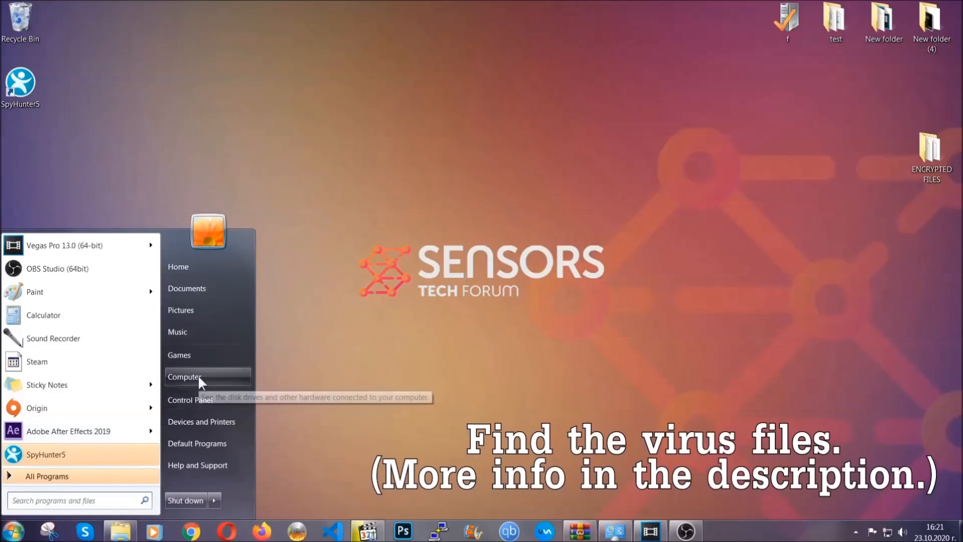
click(185, 376)
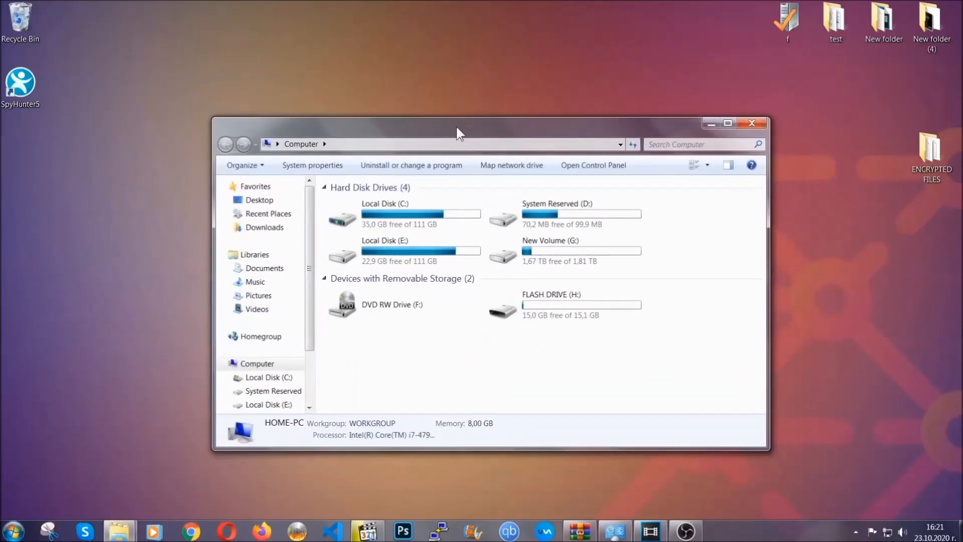
click(704, 143)
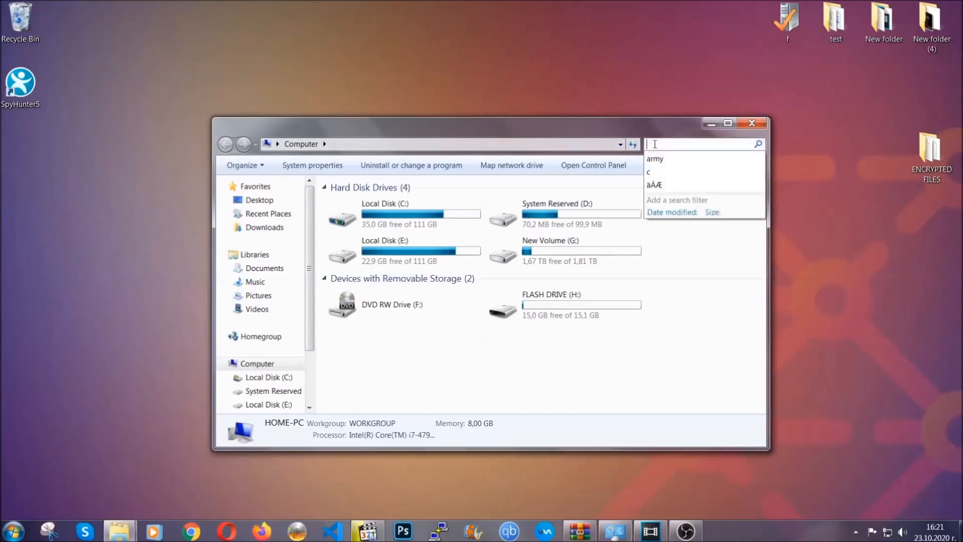
text(file)
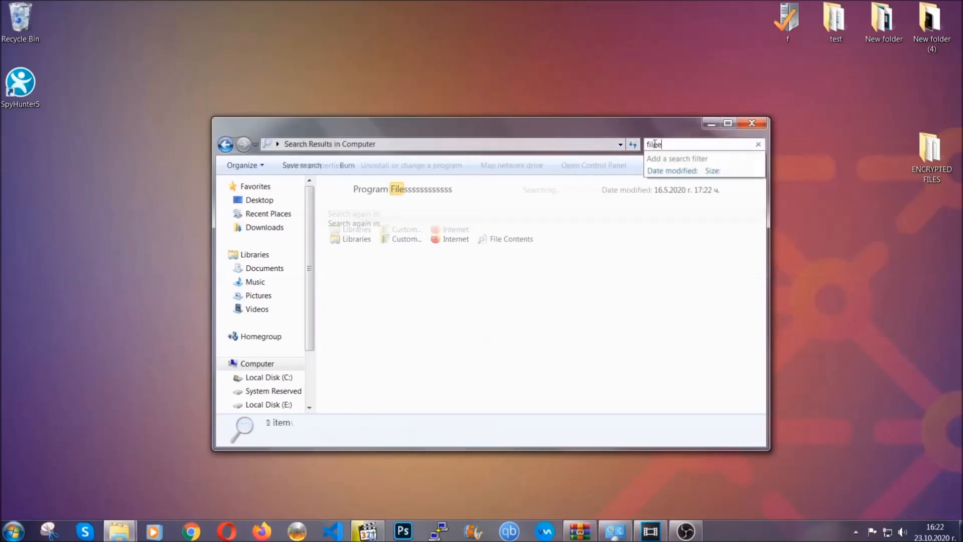
text(extension:exe E)
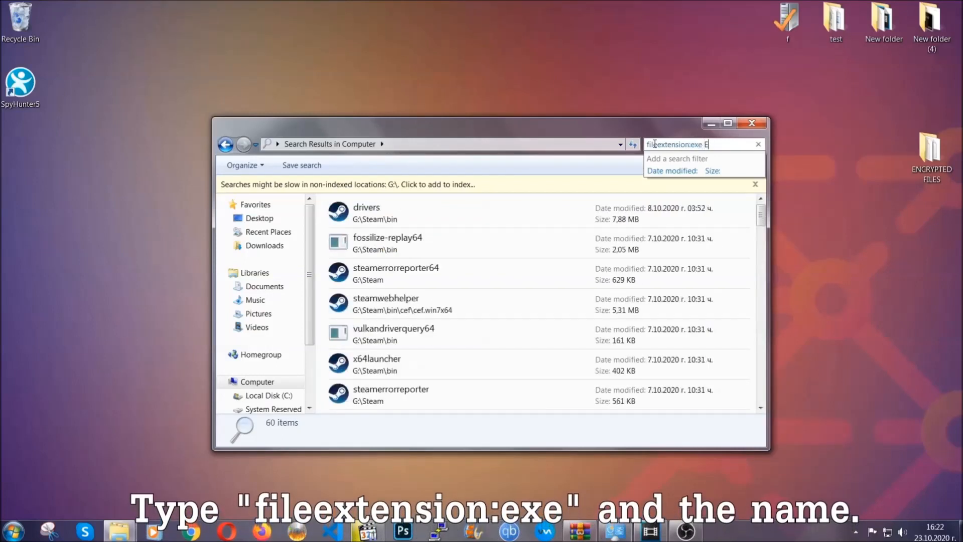
text(xample Virus Name)
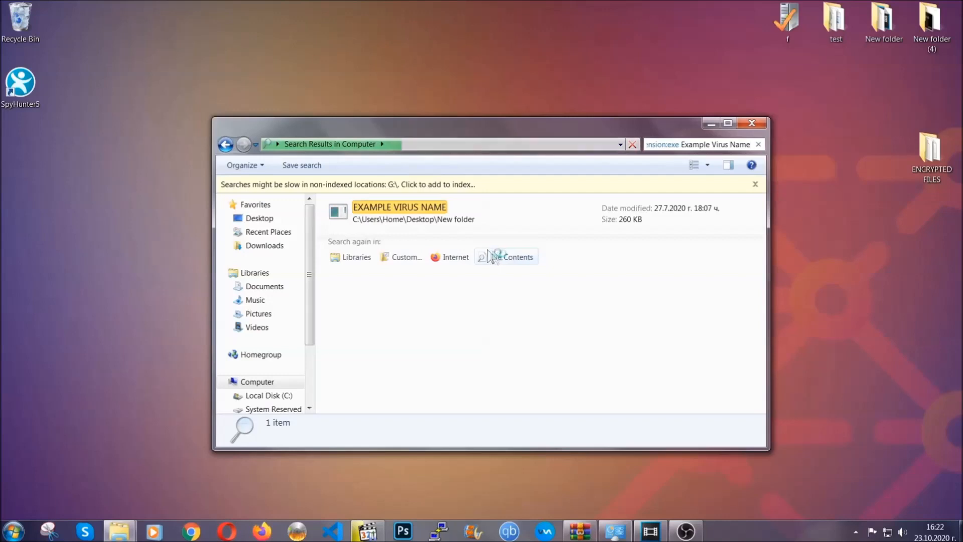
Delete the found EXAMPLE VIRUS NAME file to the Recycle Bin and close the search window.
click(400, 207)
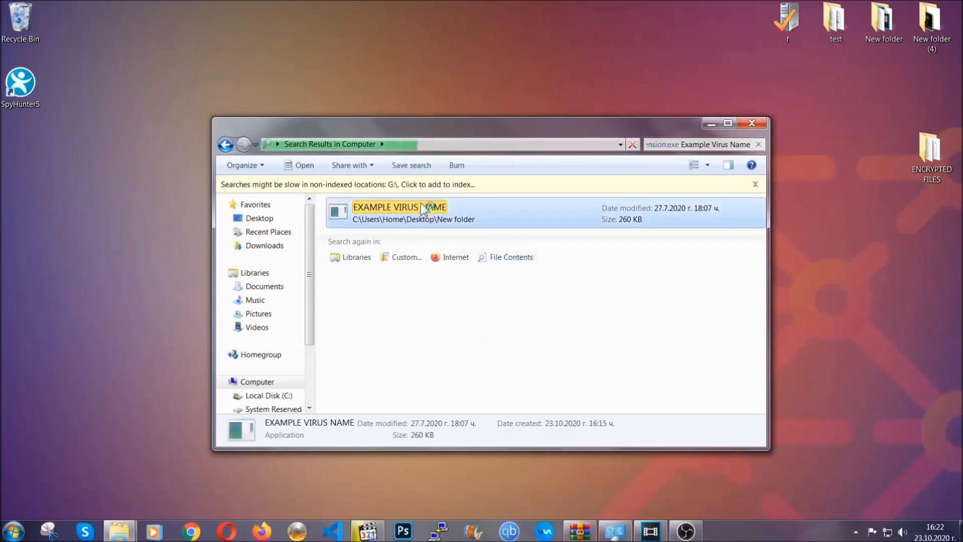
right_click(400, 206)
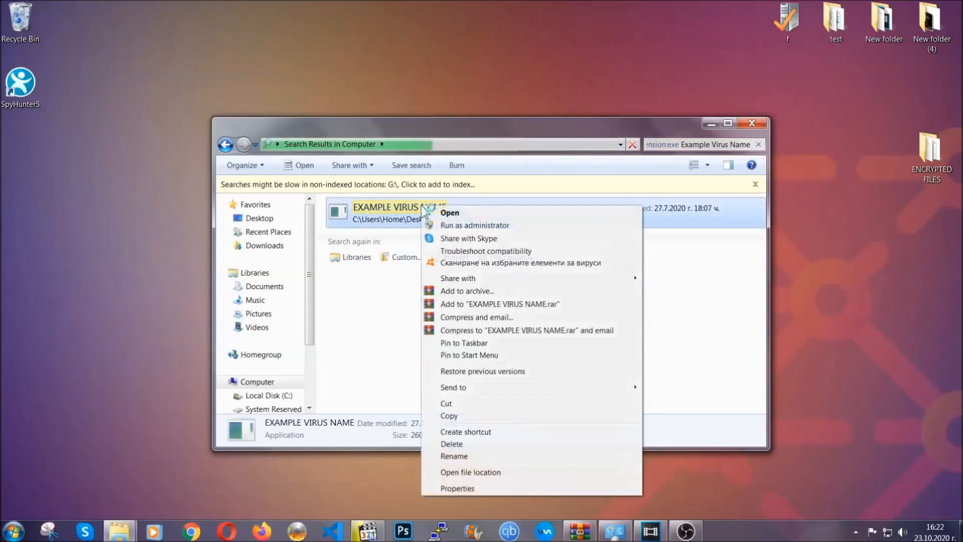
mouse_move(452, 444)
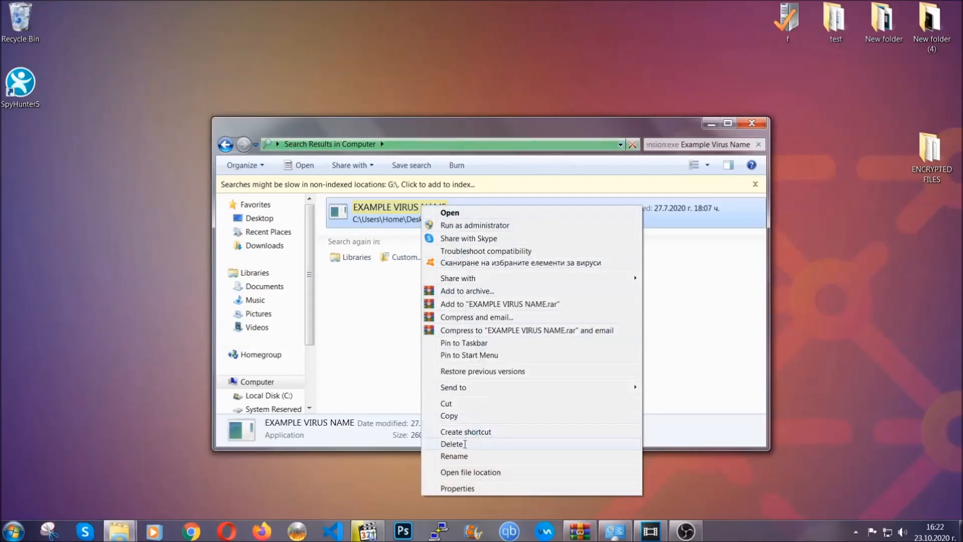
click(453, 443)
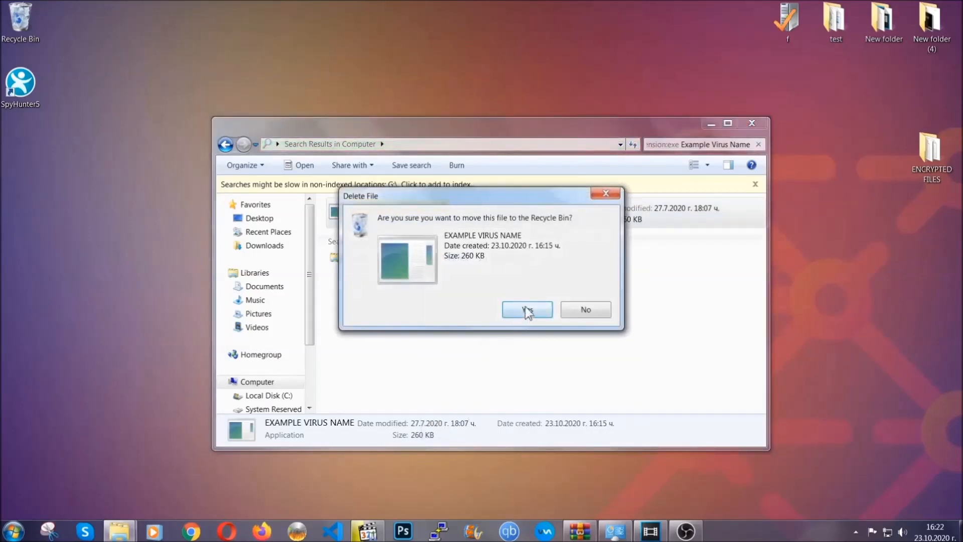
click(527, 309)
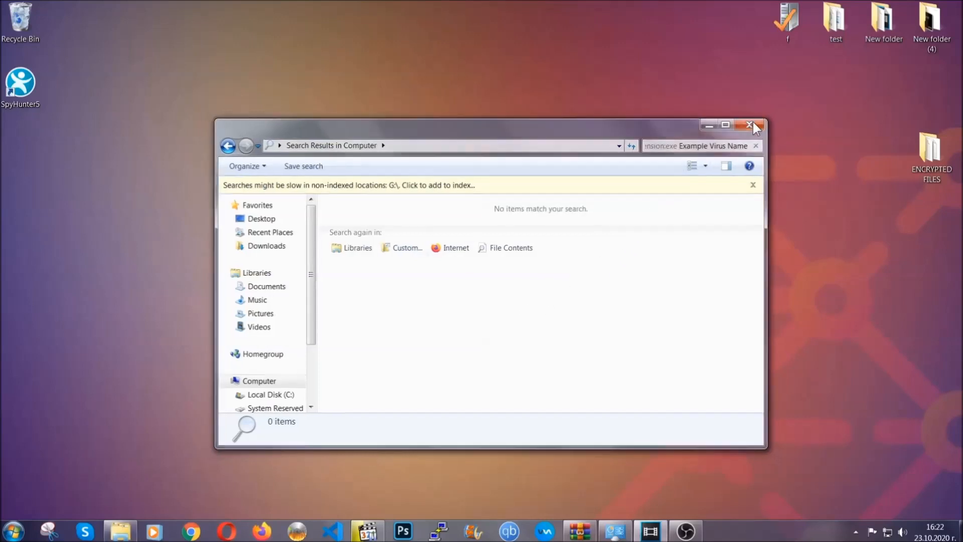
click(752, 125)
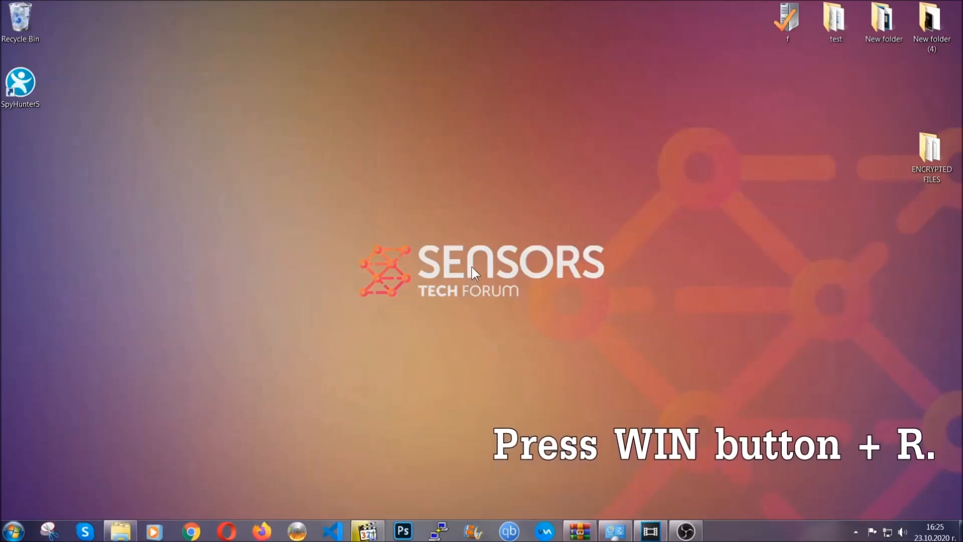
Launch REGEDIT through the Win+R Run box.
key(win+r)
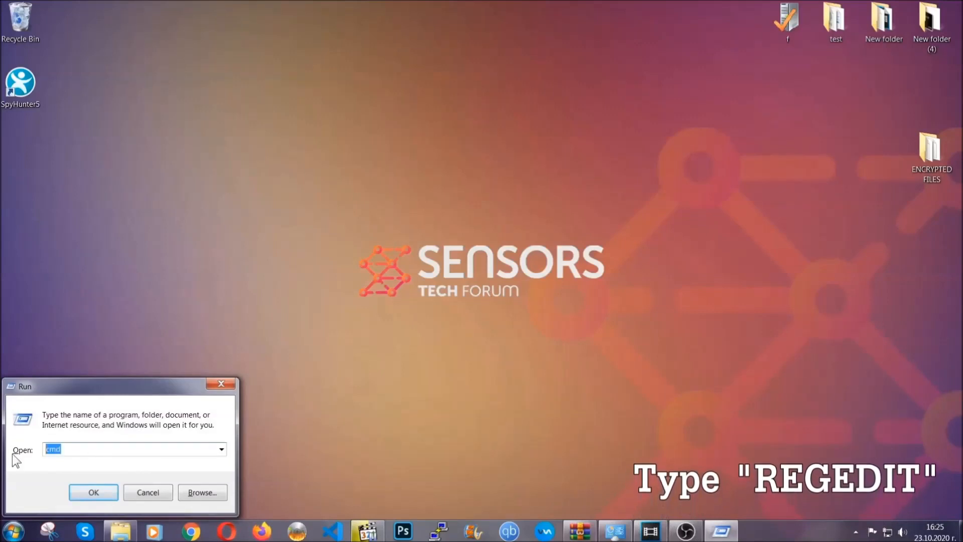
text(REGEDIT)
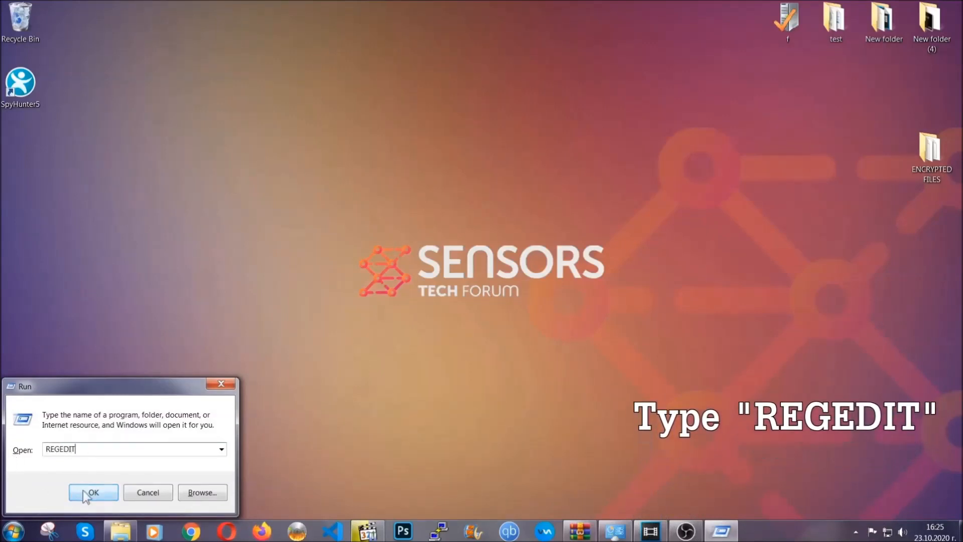
click(92, 492)
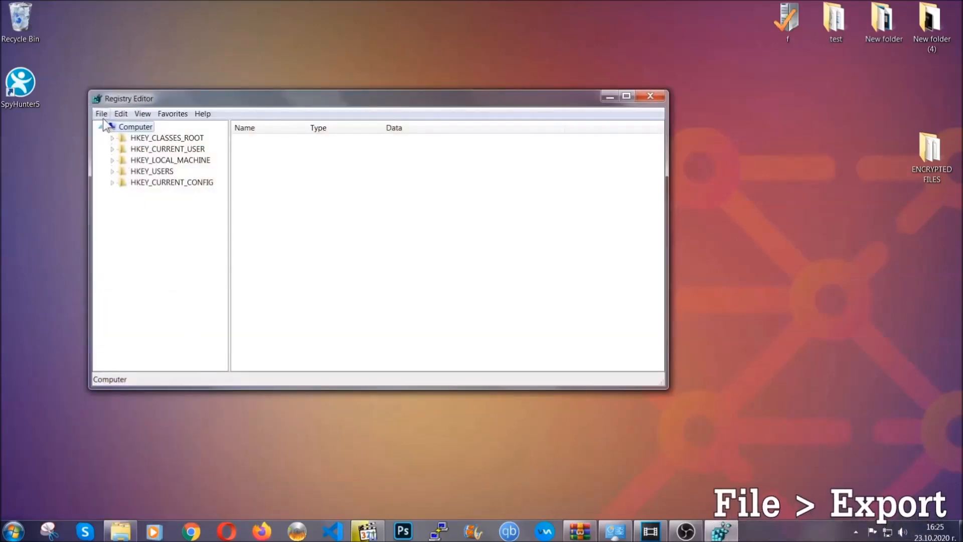
Export the whole registry as BACKUP.reg to the Desktop.
click(101, 113)
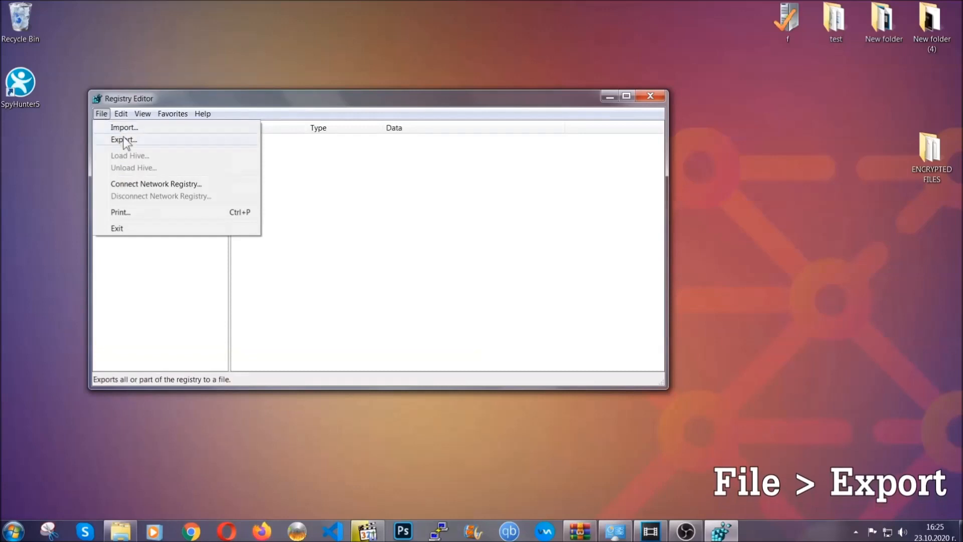
click(124, 139)
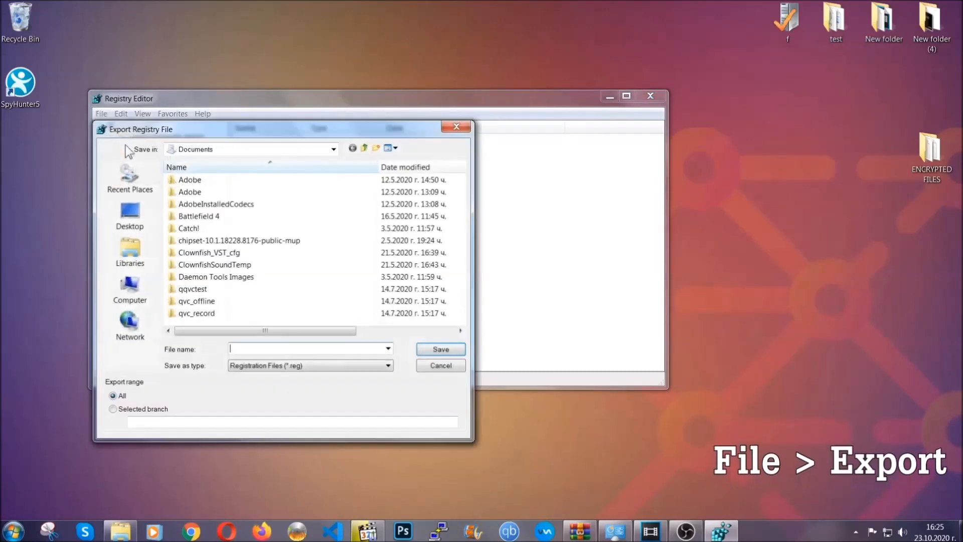
click(130, 215)
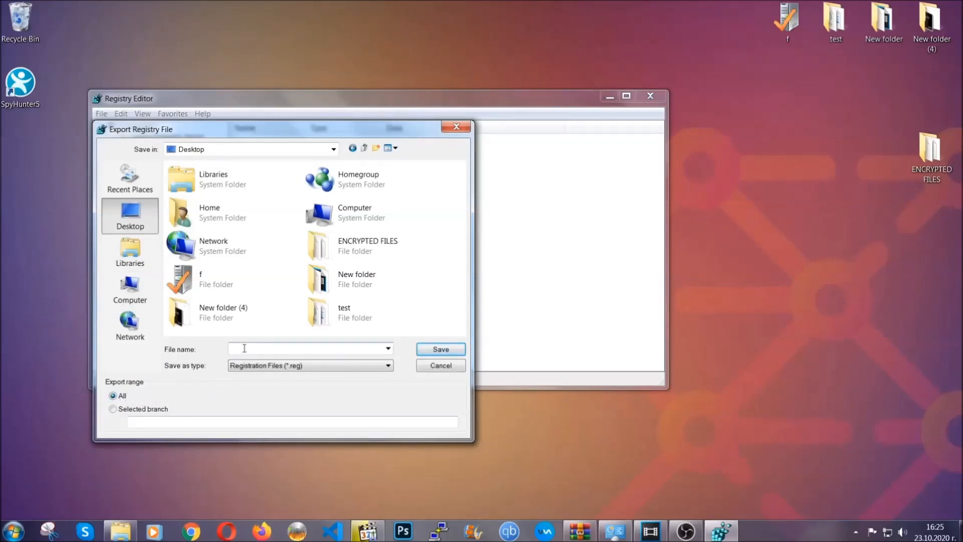
text(BACKUP)
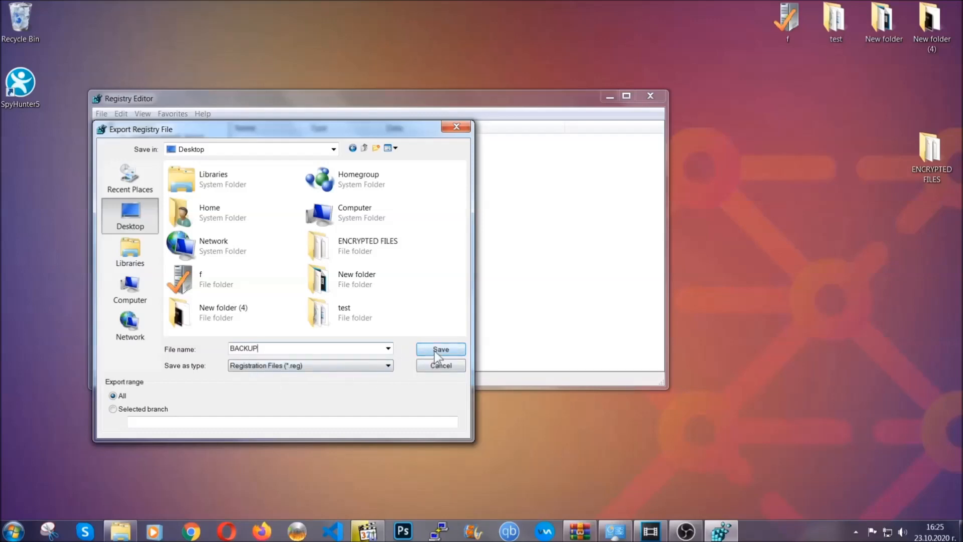
click(440, 350)
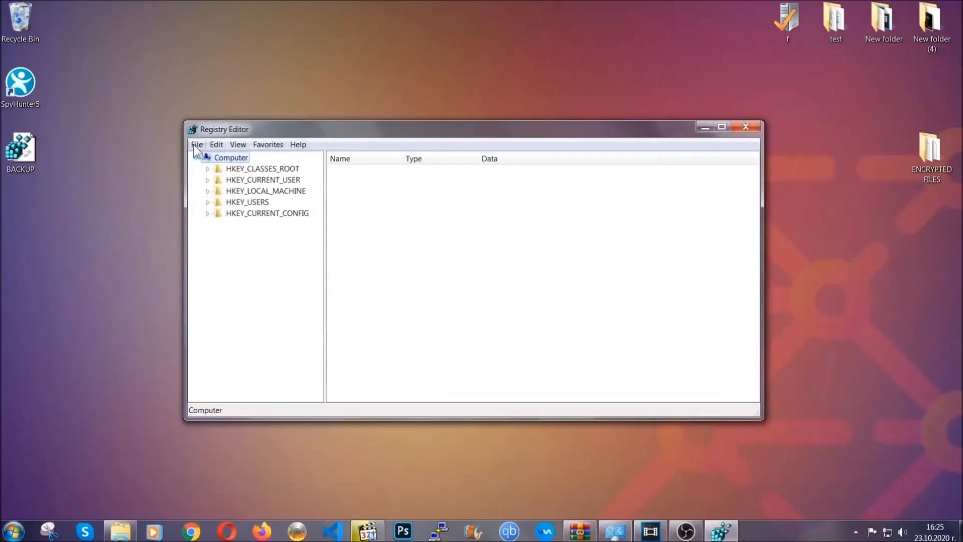
click(196, 145)
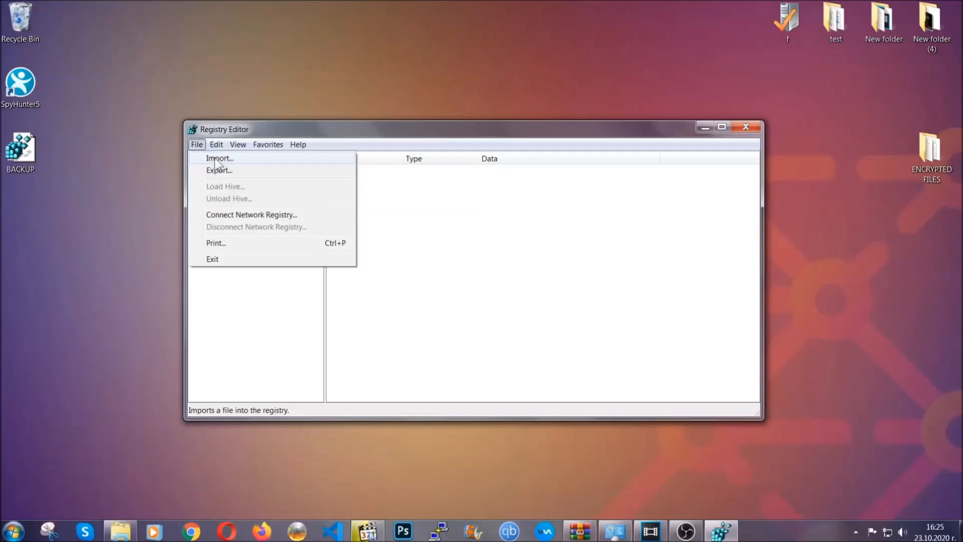
click(196, 145)
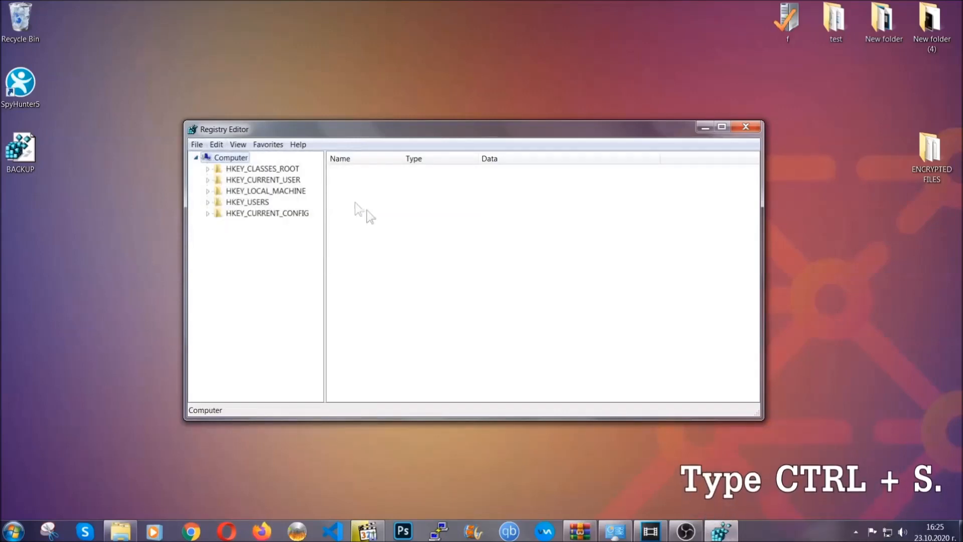
mouse_move(464, 265)
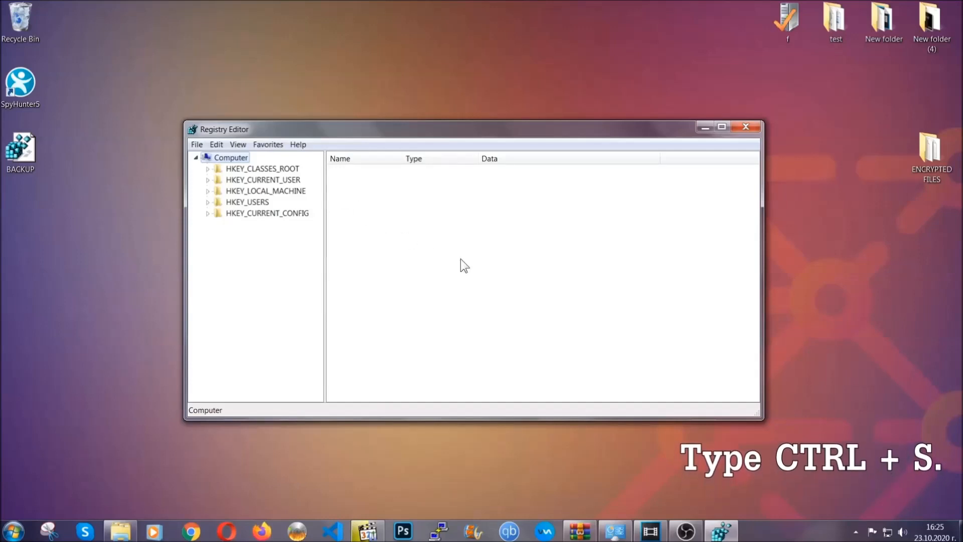
Search HKEY_CURRENT_USER for RunOnce and select the CurrentVersion Run key listing THE VIRUS.
click(263, 179)
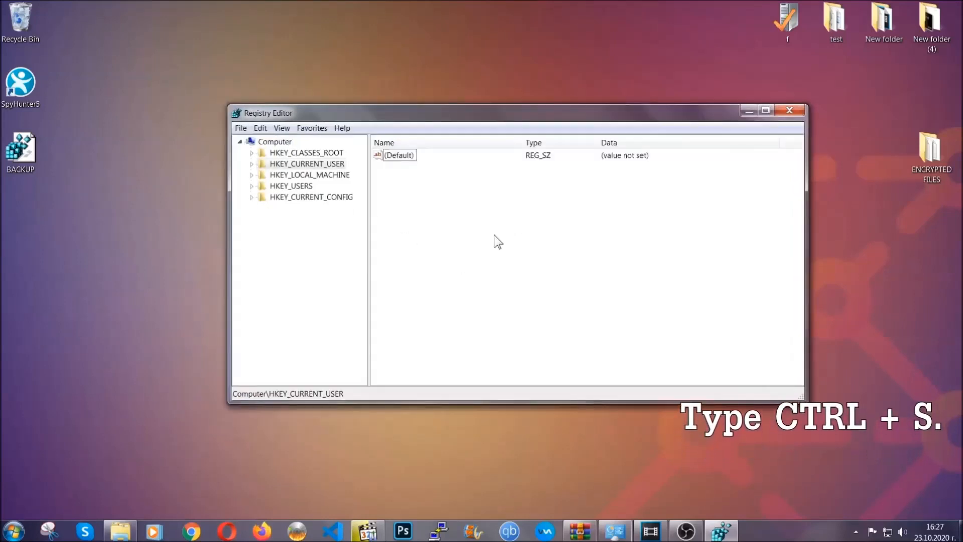
key(ctrl+f)
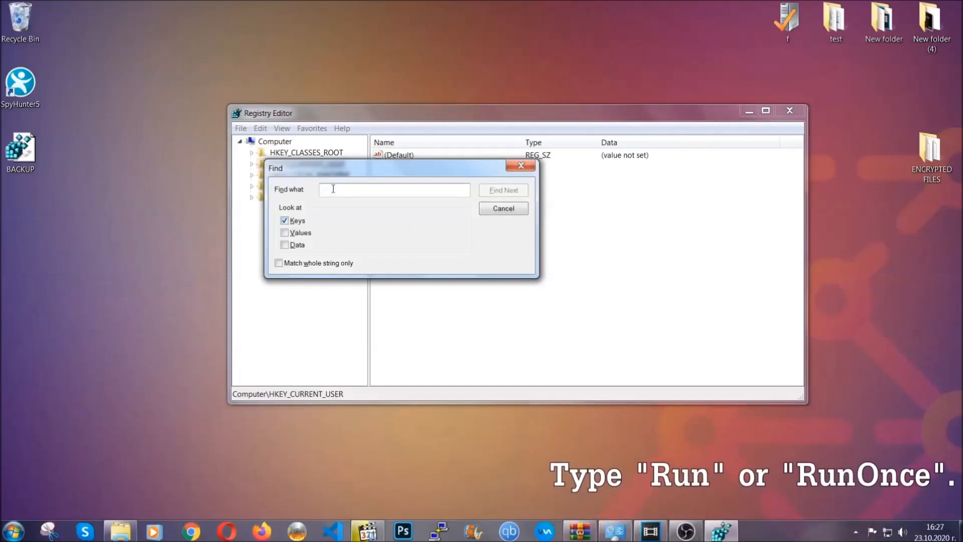
text(RunO)
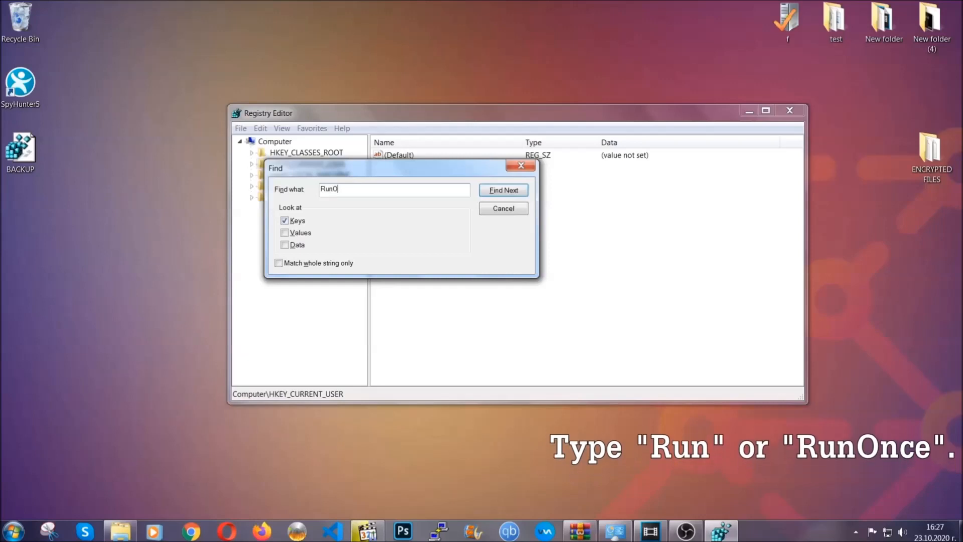
text(nce)
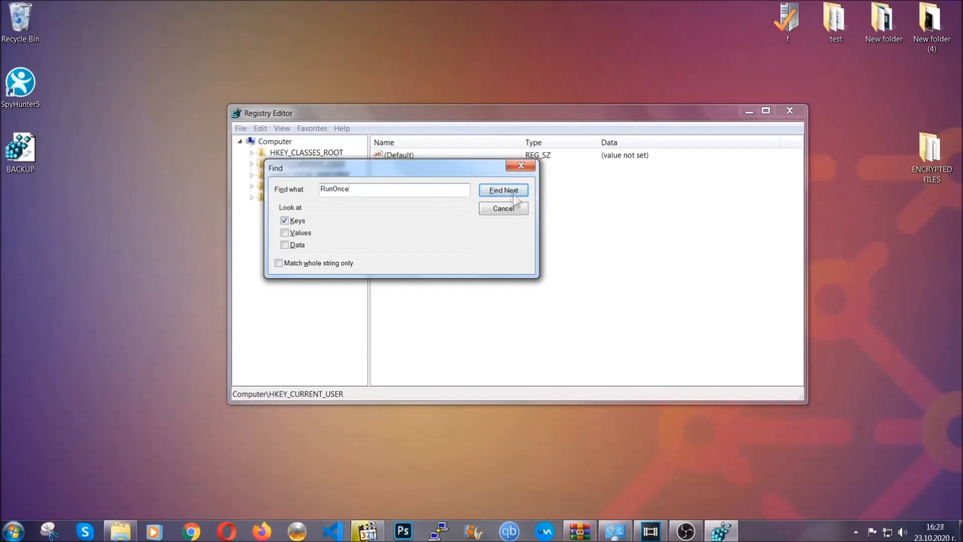
click(503, 190)
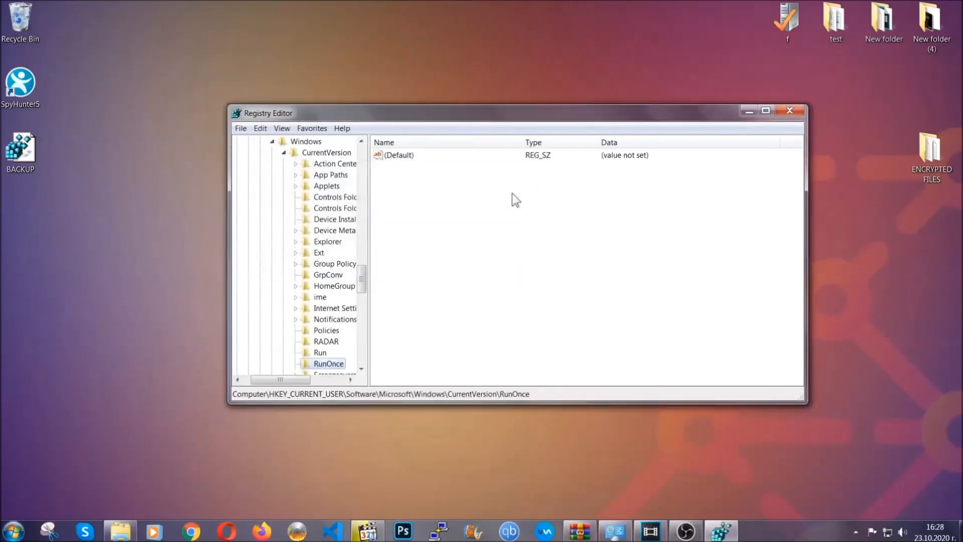
scroll(down, 3)
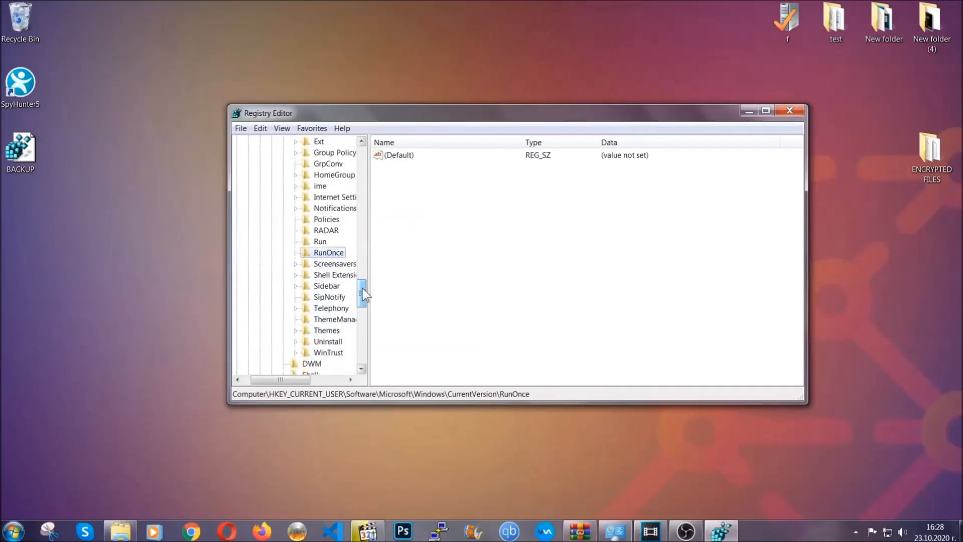
click(320, 241)
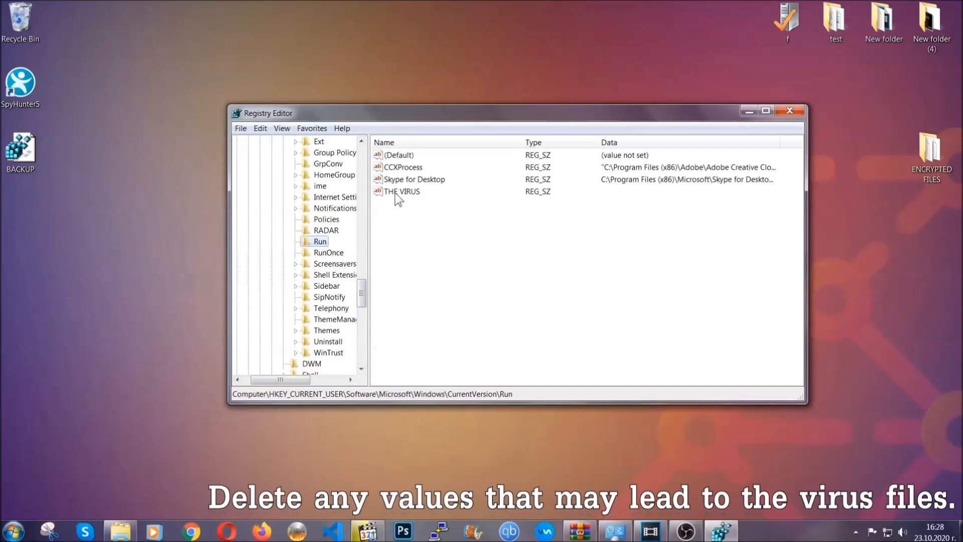
Delete the THE VIRUS value from the Run key and confirm.
right_click(402, 191)
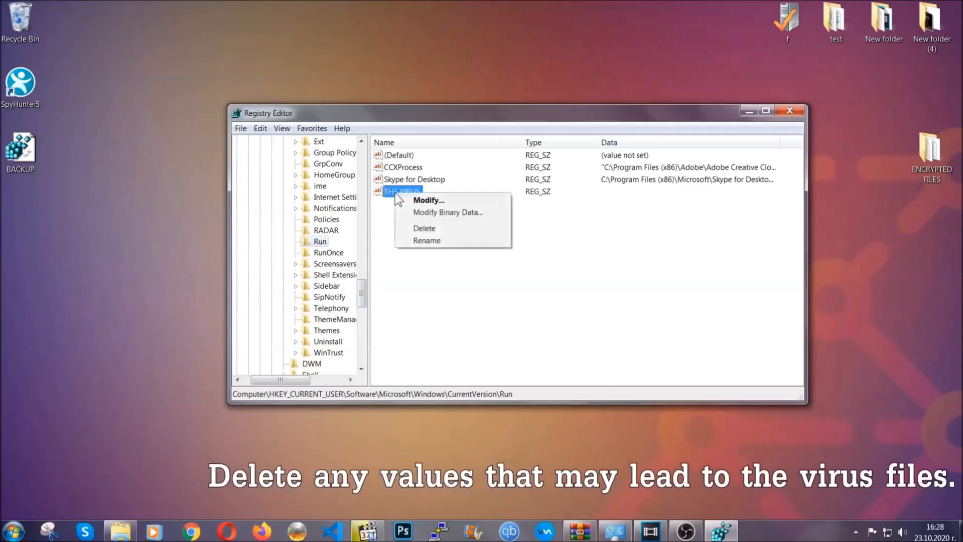
click(424, 228)
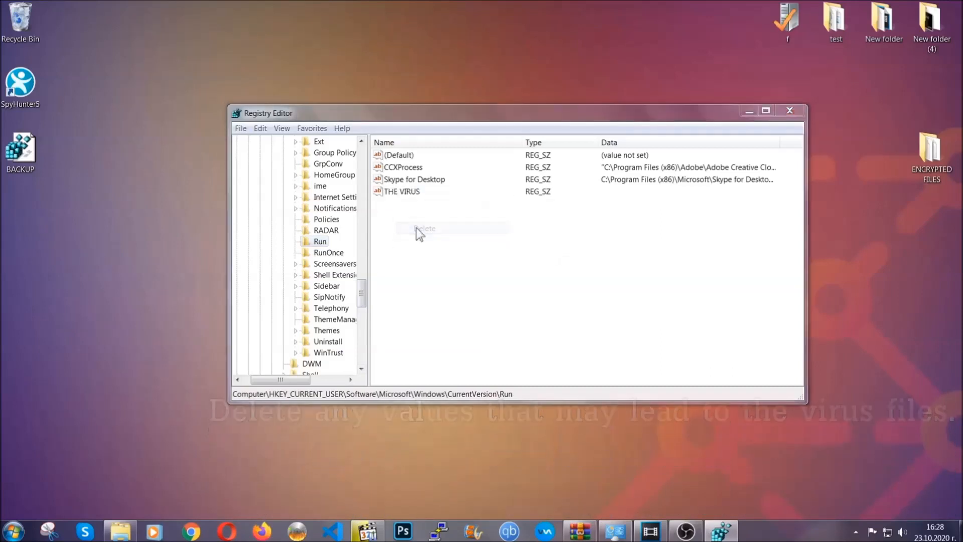
click(424, 229)
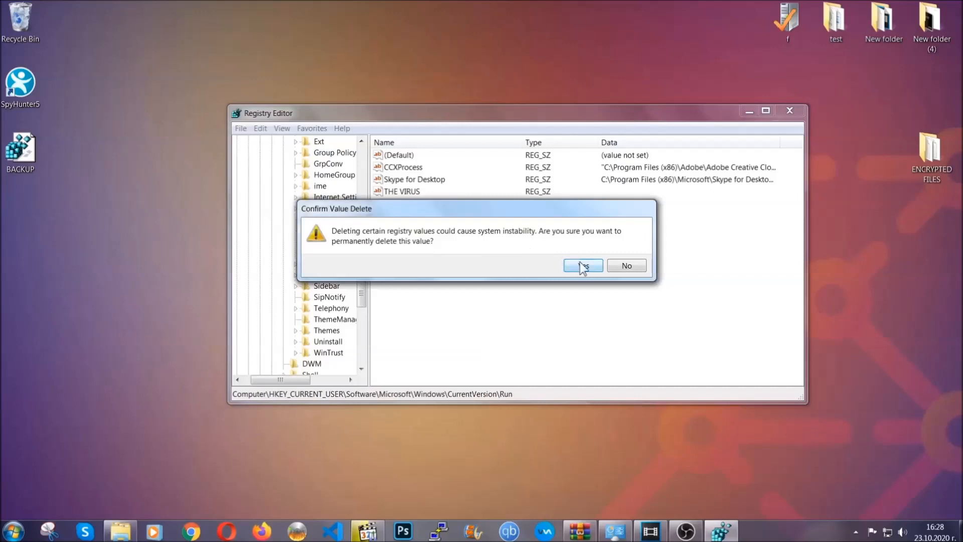
click(582, 265)
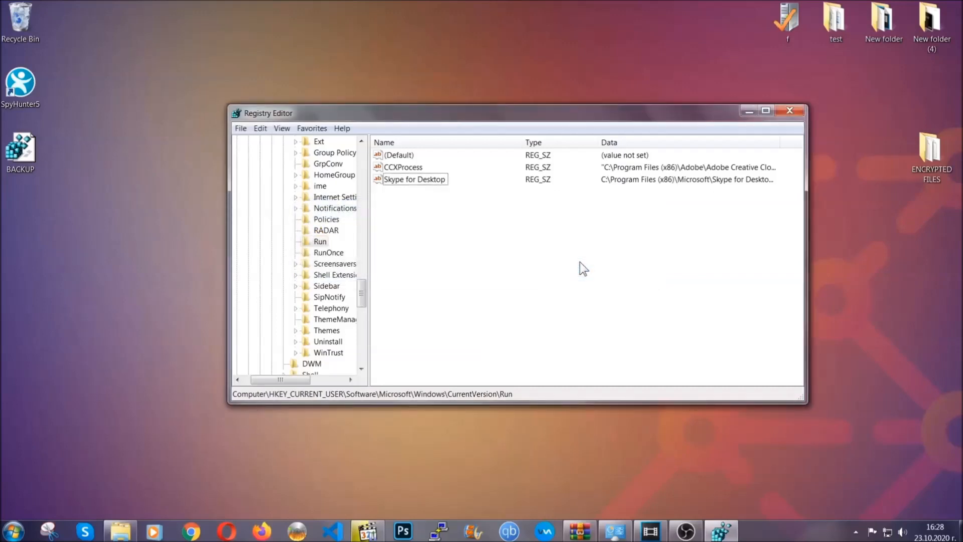
mouse_move(790, 110)
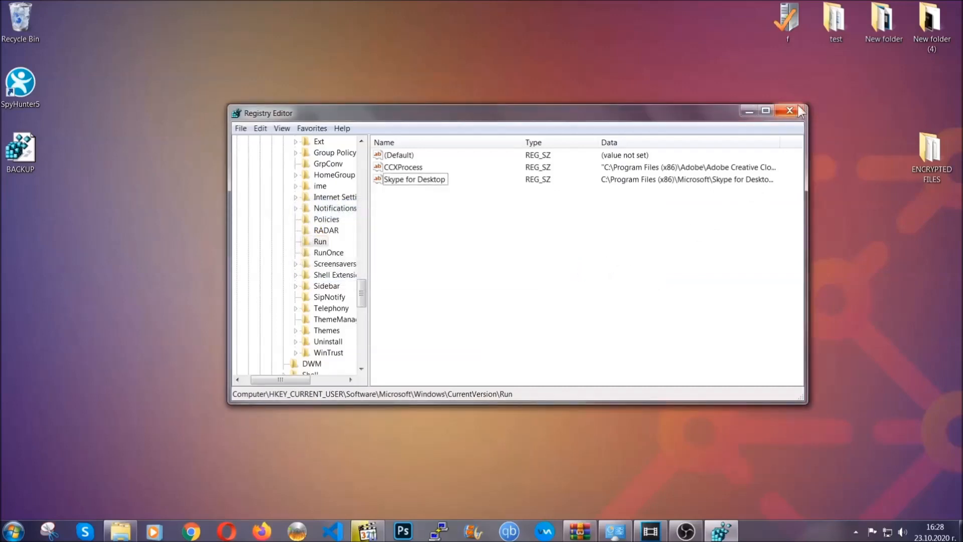
Close Registry Editor and switch to Chrome's ransomware file-recovery article.
click(790, 111)
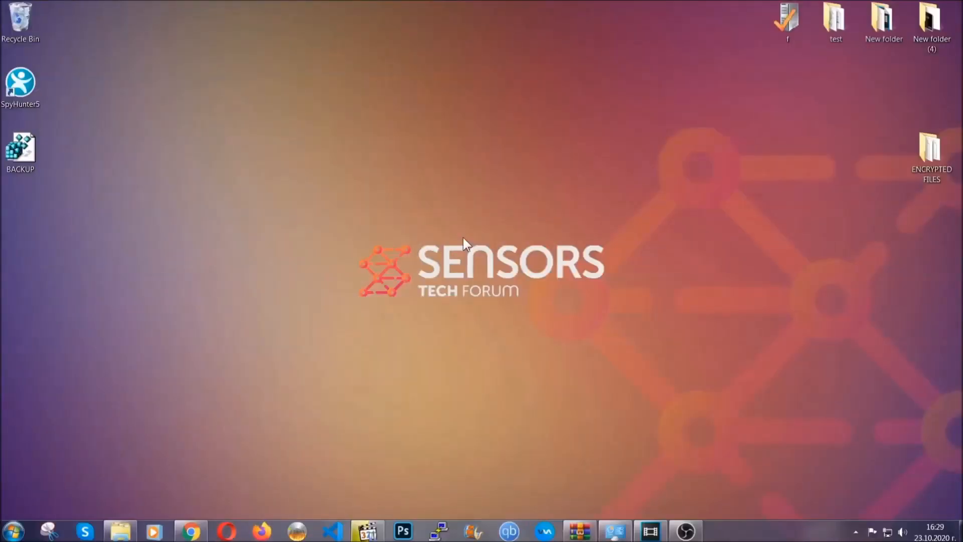
mouse_move(289, 377)
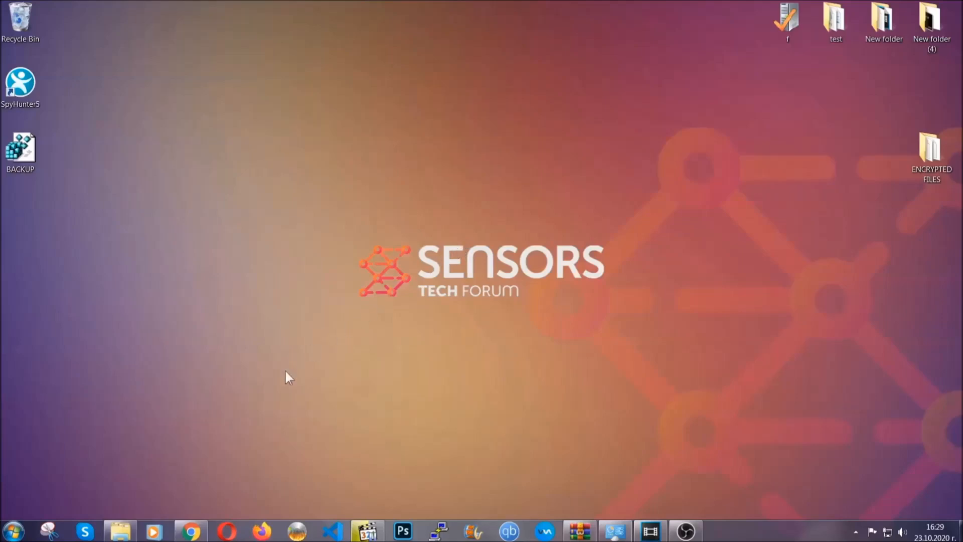
click(191, 530)
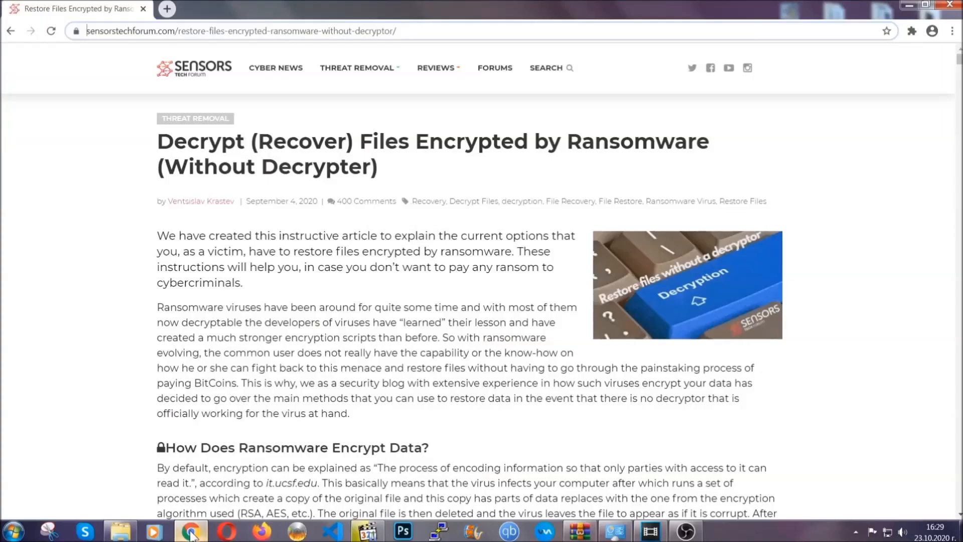
mouse_move(123, 84)
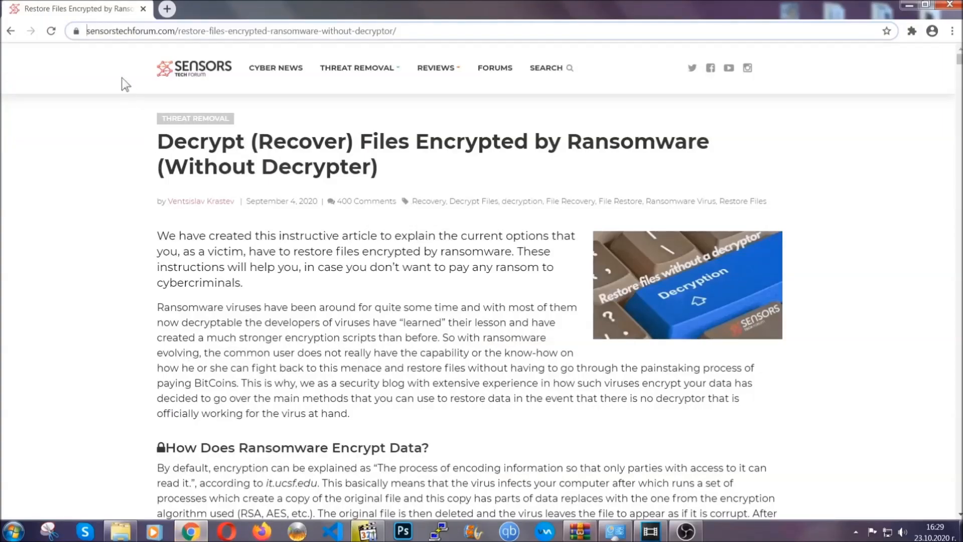
Reach the article's methods list and expand 'Method 2 - Restore Data via Windows Backup'.
click(243, 31)
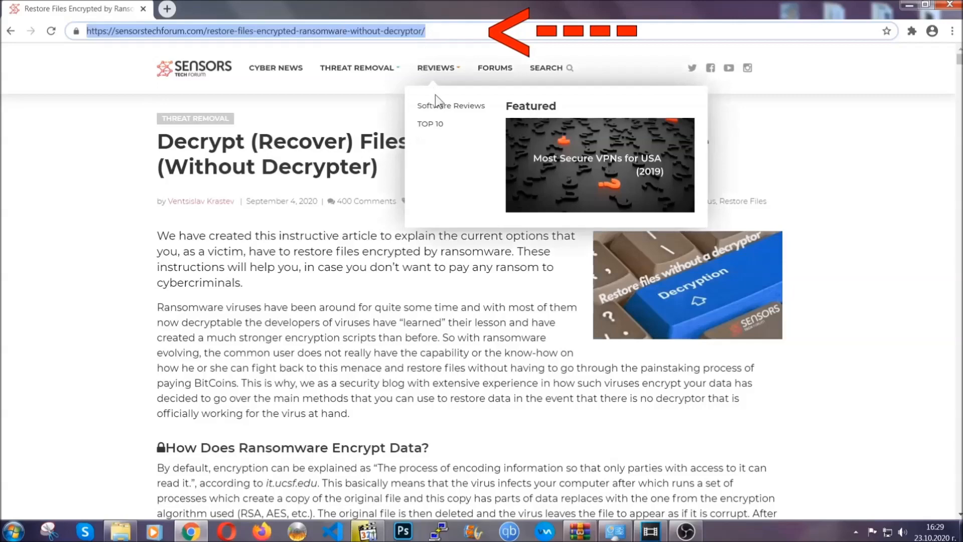
scroll(down, 3)
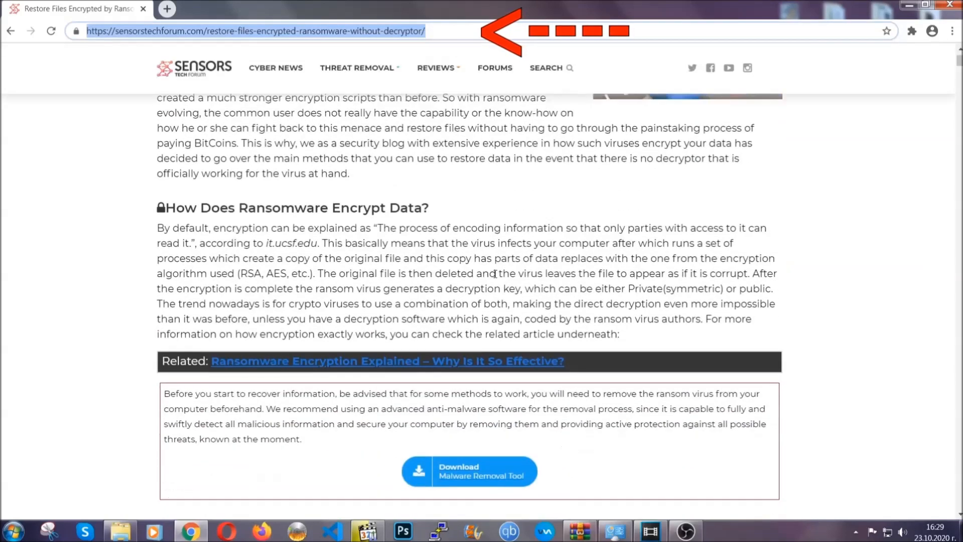
scroll(down, 3)
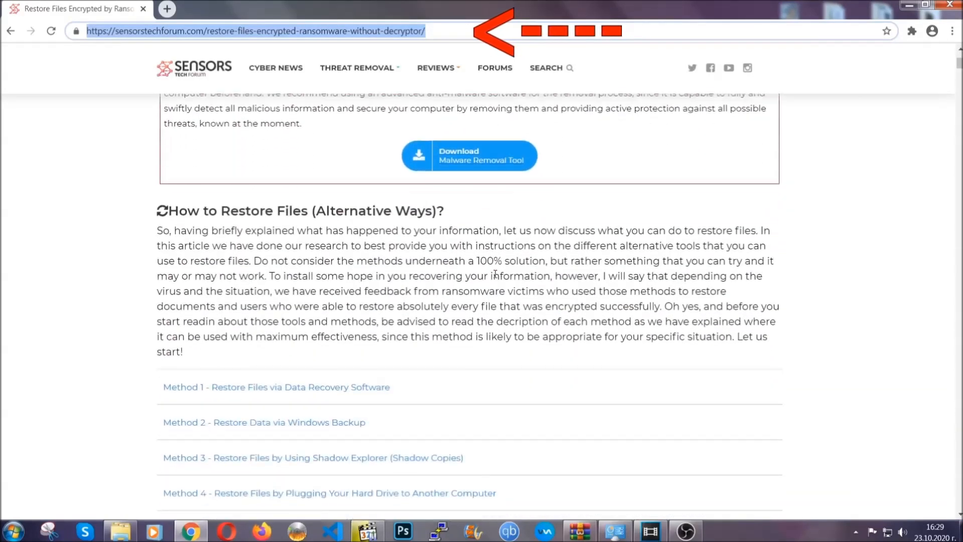
scroll(down, 3)
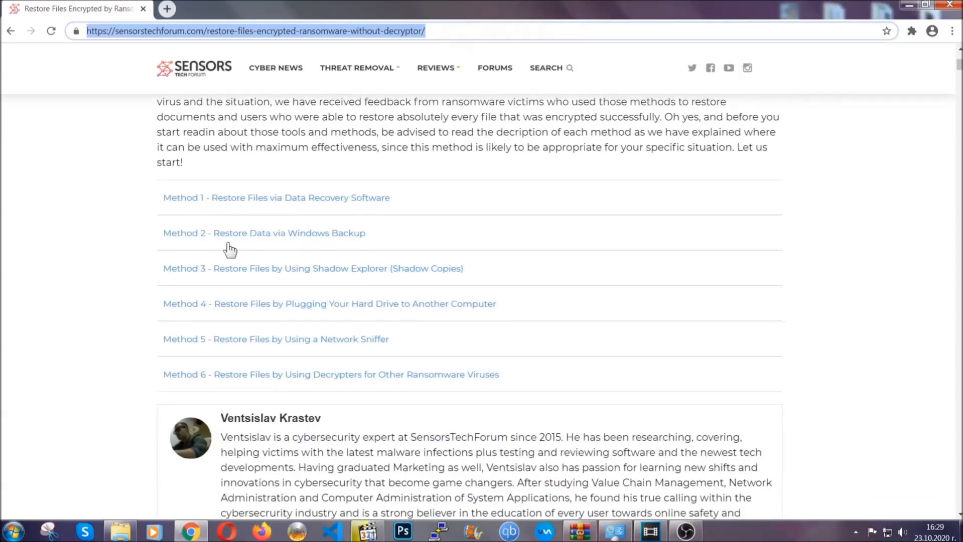
mouse_move(325, 277)
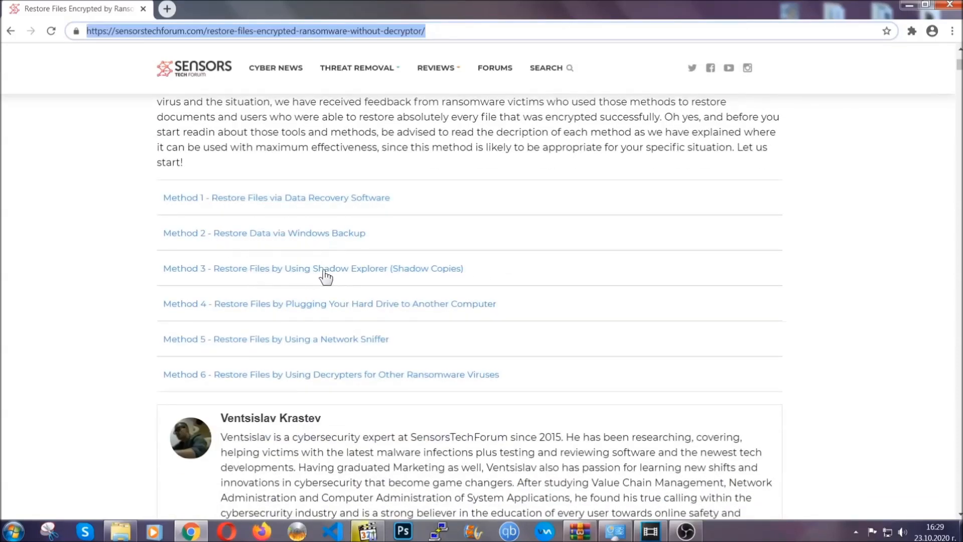
mouse_move(345, 319)
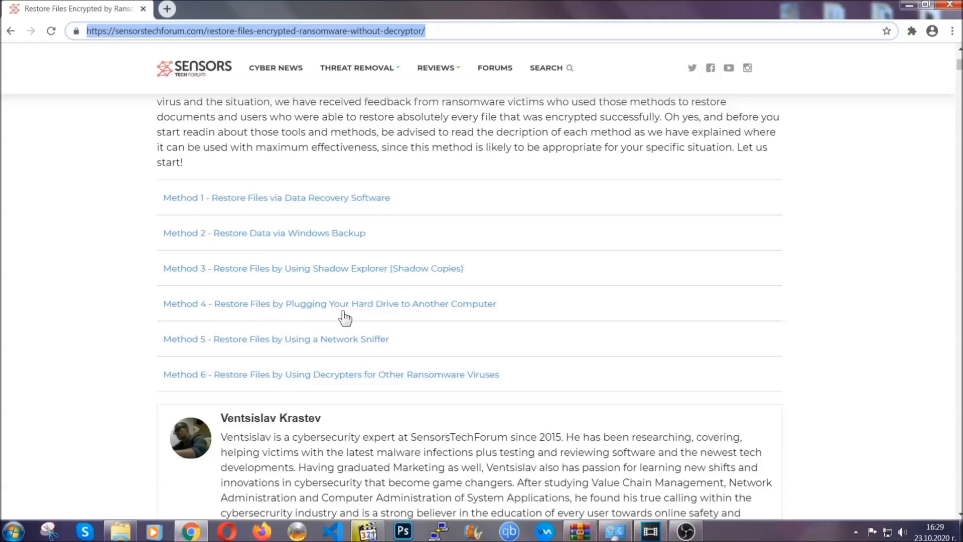
click(264, 232)
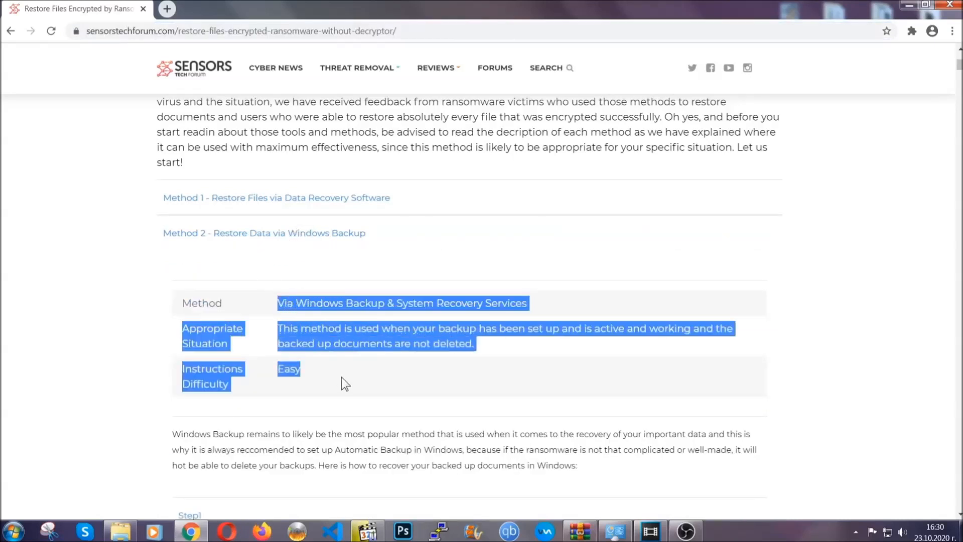
Expand Step1 and Step3 of the Windows Backup instructions, entering 'ms-settings:windowsupdate'.
scroll(down, 3)
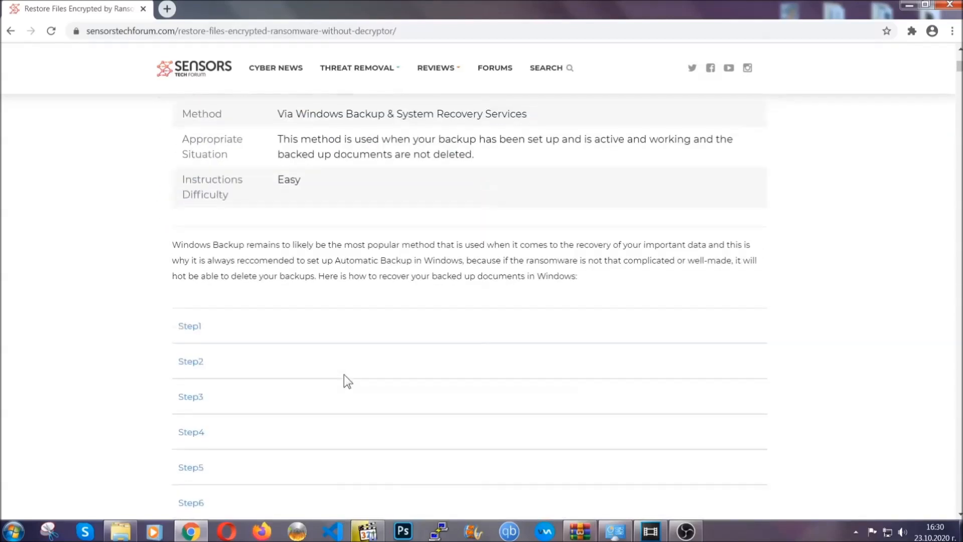
click(190, 325)
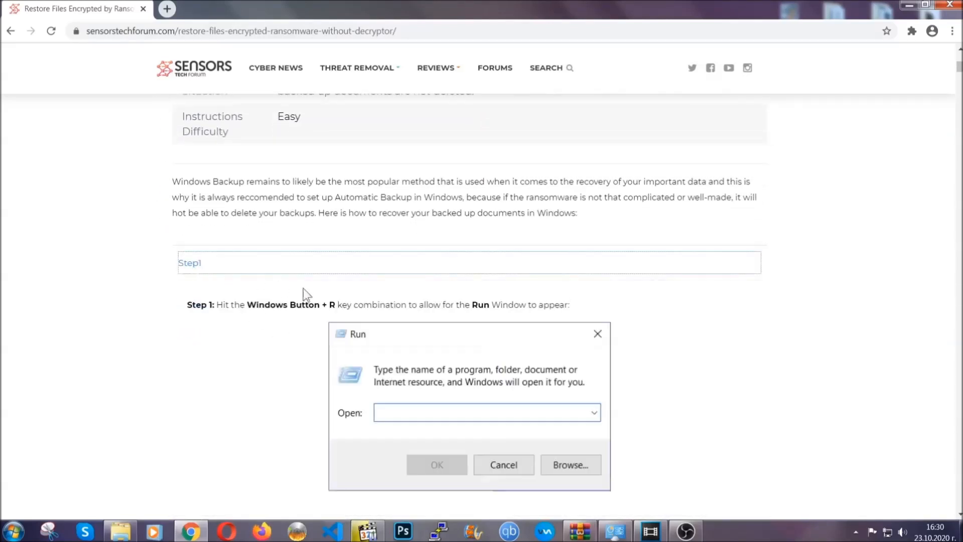
scroll(down, 3)
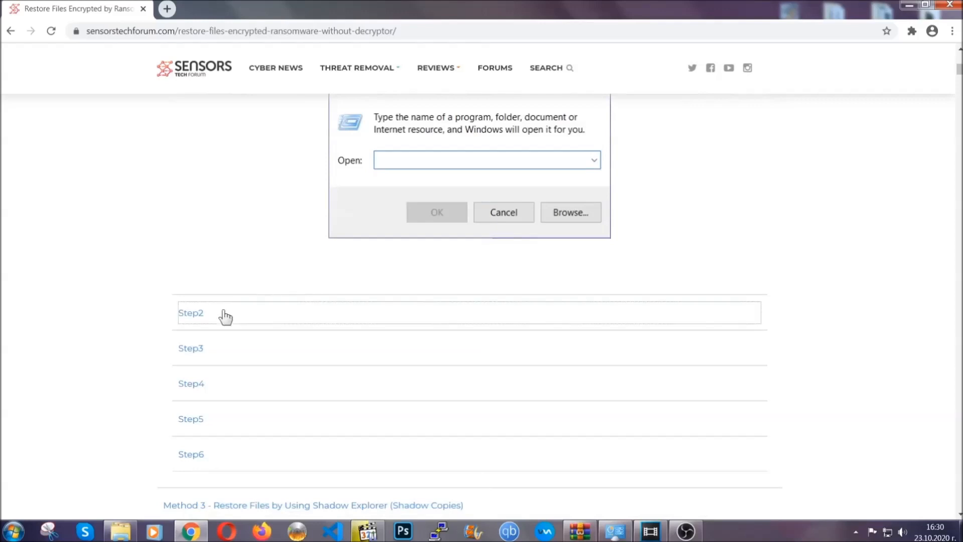
text(ms-settings:windowsupdate)
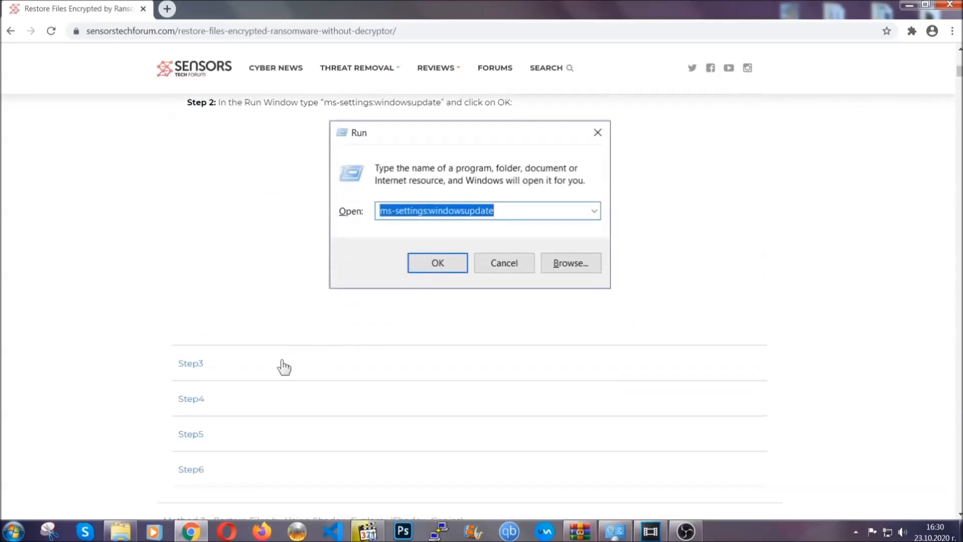
click(437, 262)
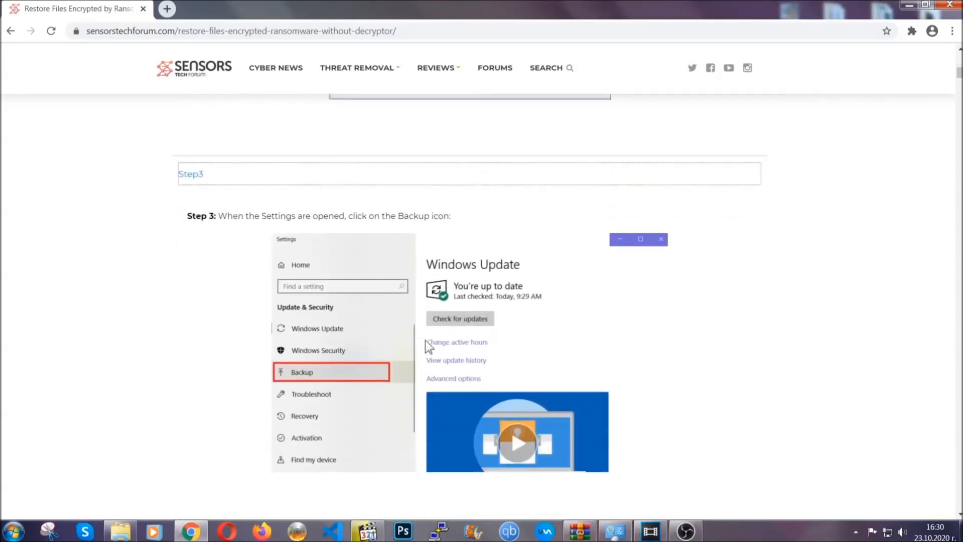
Return to the top of the article and minimize Chrome to show the desktop.
scroll(down, 3)
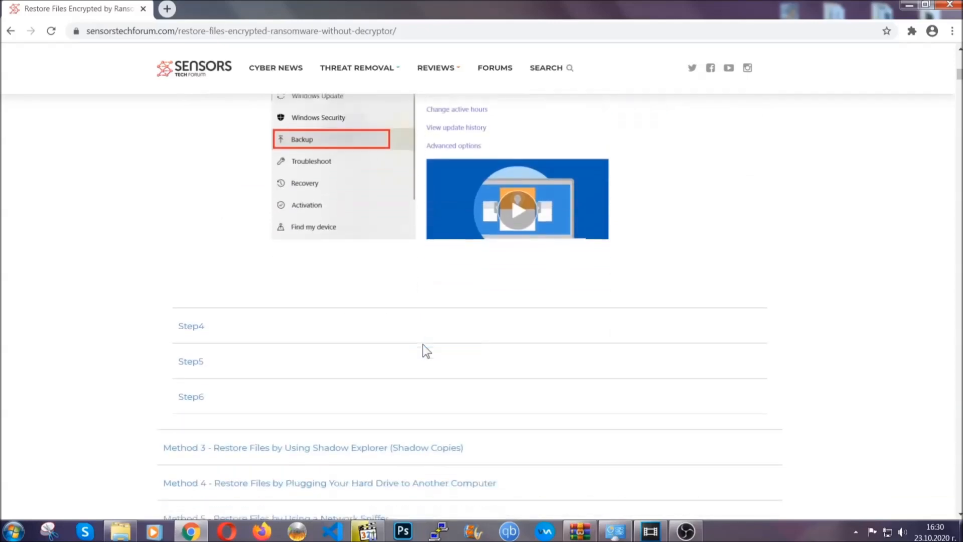
scroll(down, 3)
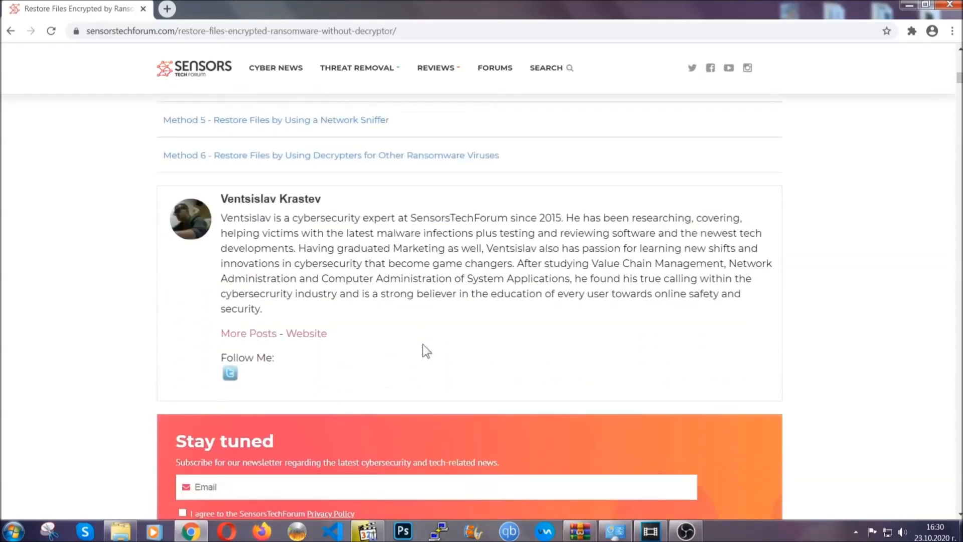
scroll(up, 3)
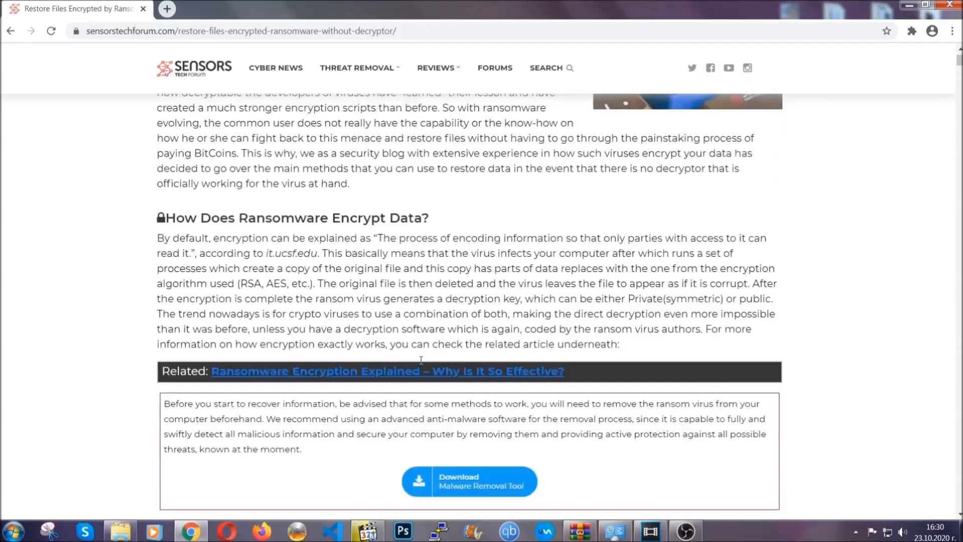
scroll(up, 3)
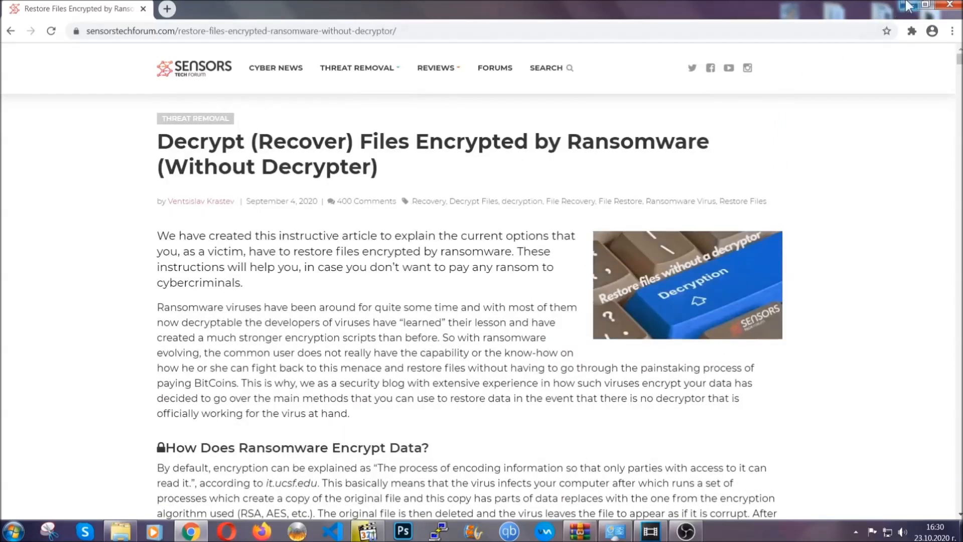
click(929, 5)
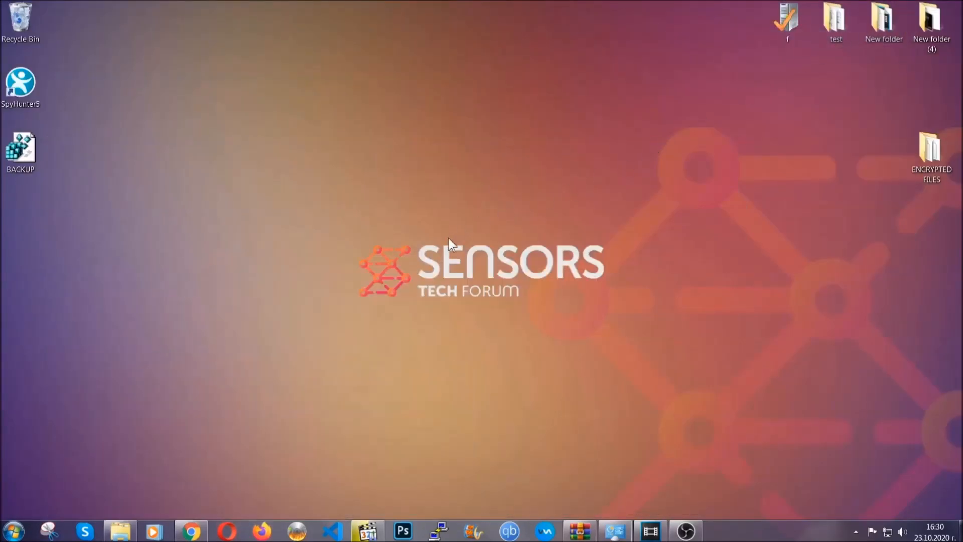